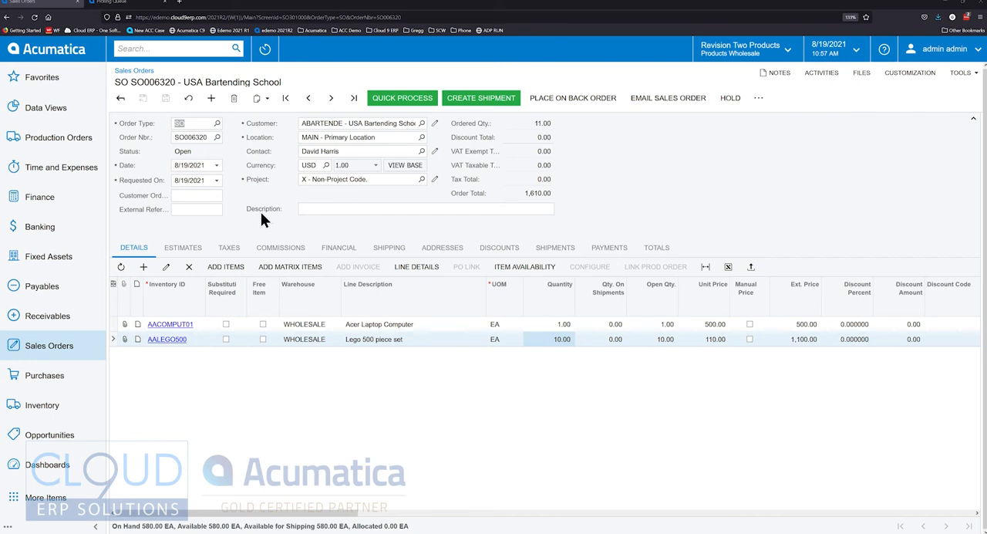
pyautogui.moveTo(54, 355)
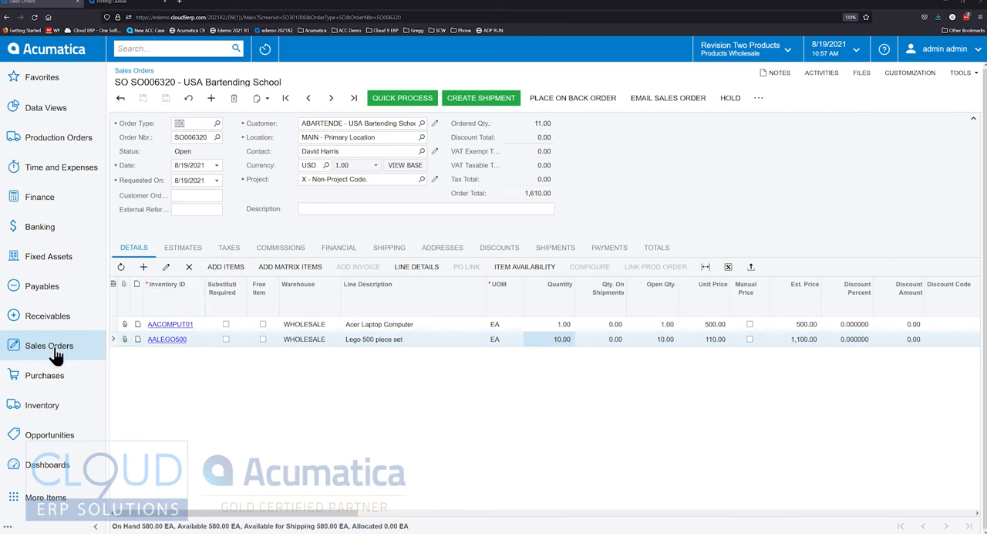
# Step: Open shipment 003921 for USA Bartending School and print its pick list from More
pyautogui.click(49, 345)
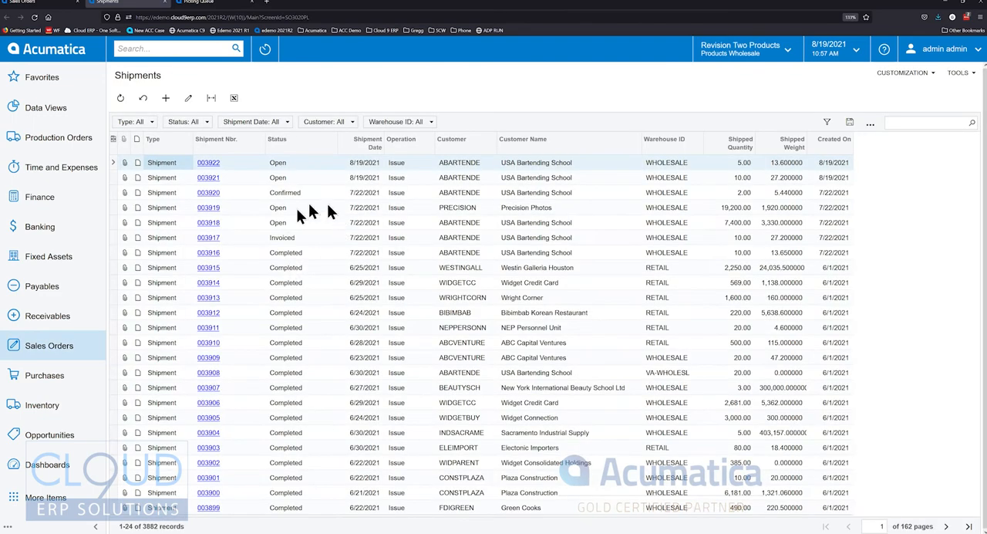
pyautogui.click(207, 178)
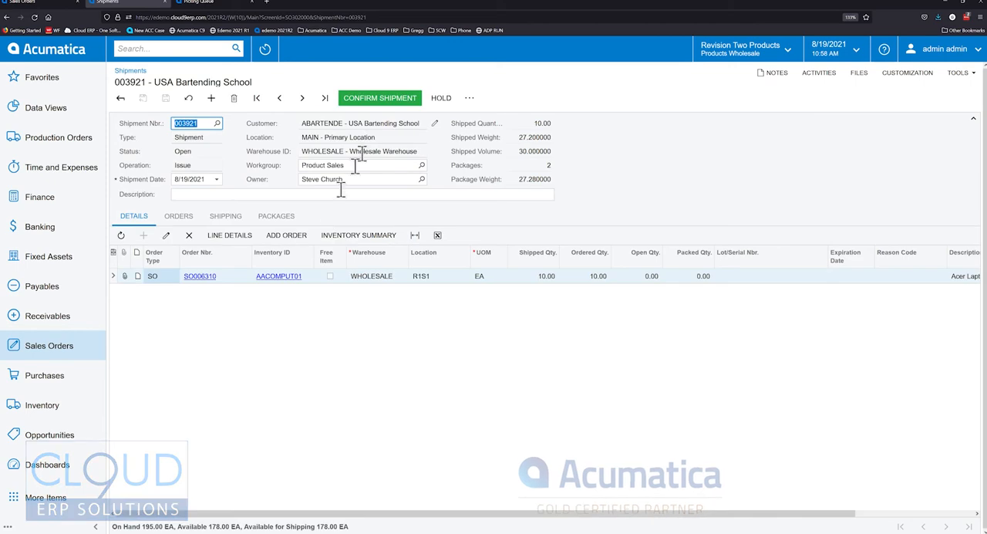
pyautogui.click(469, 98)
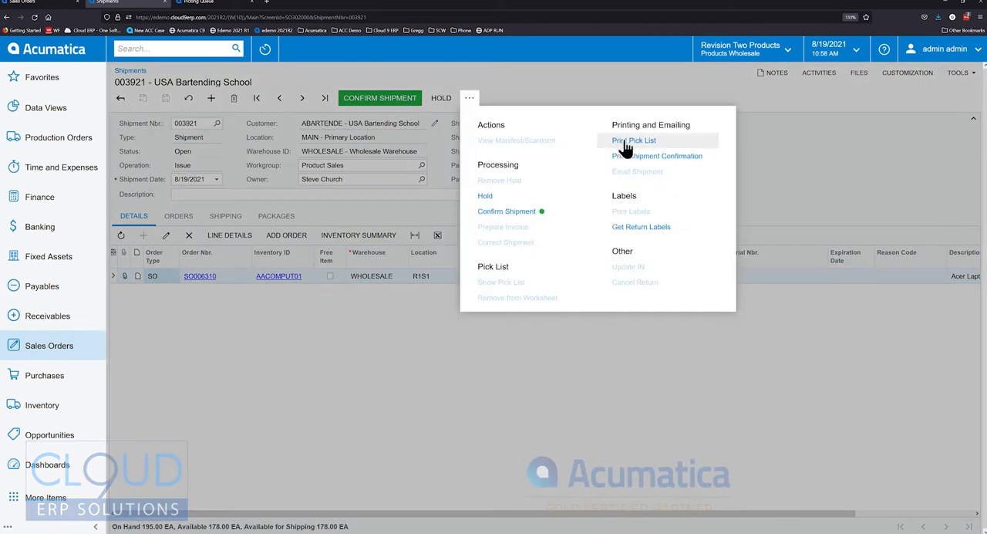
pyautogui.click(634, 139)
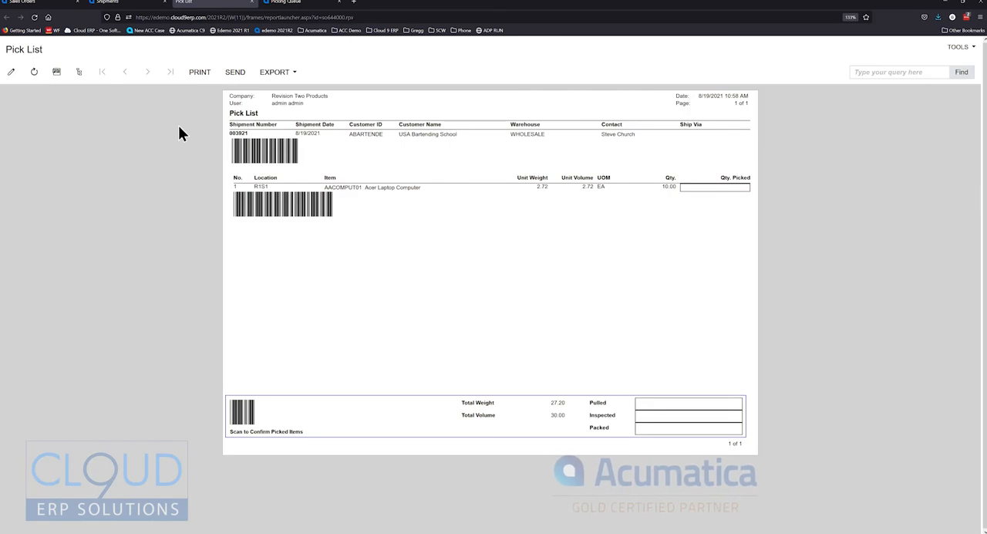
pyautogui.moveTo(264, 158)
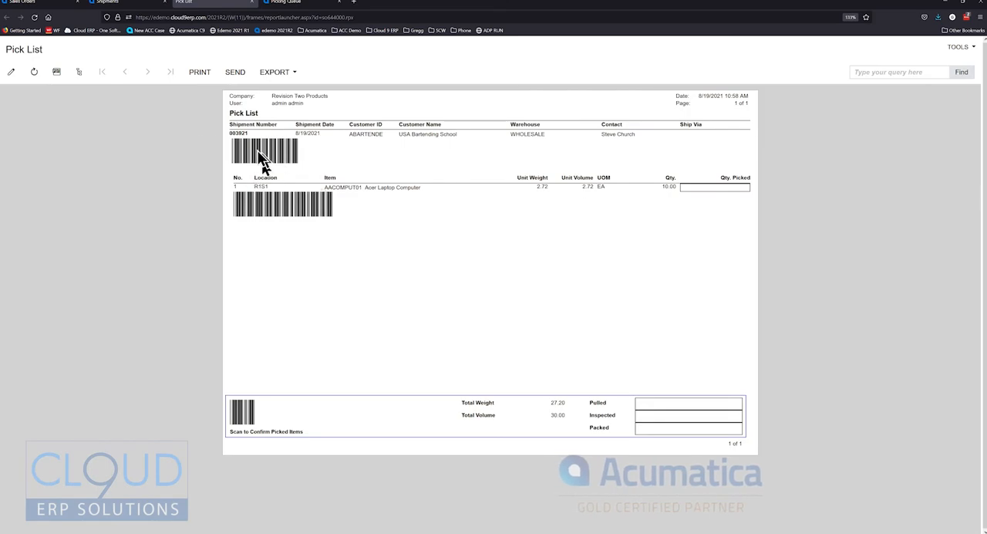
pyautogui.moveTo(257, 158)
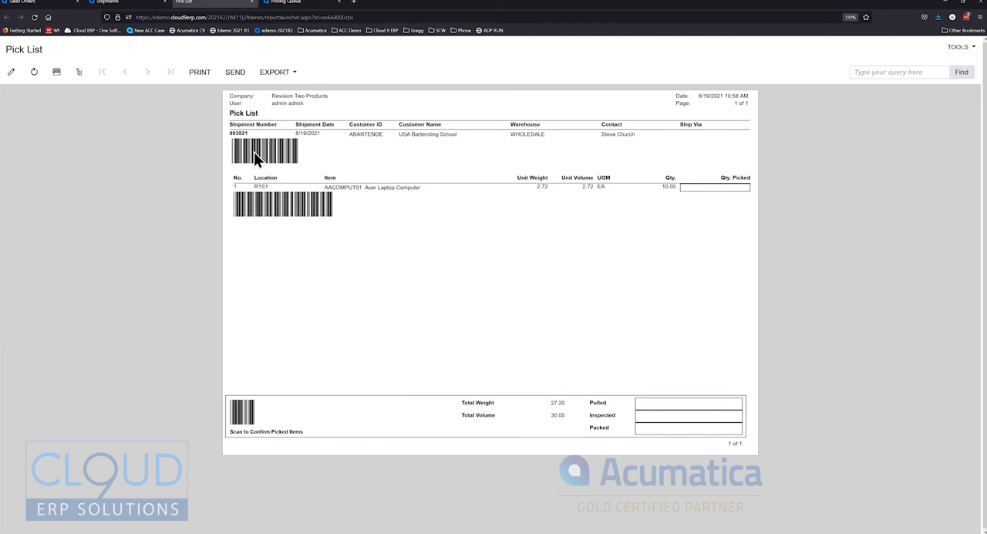
pyautogui.moveTo(285, 158)
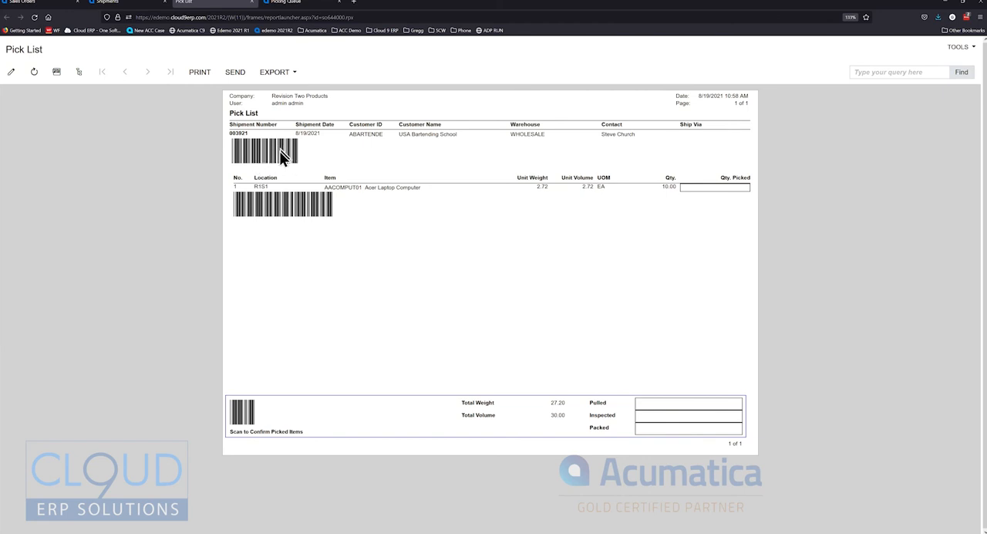
pyautogui.moveTo(385, 206)
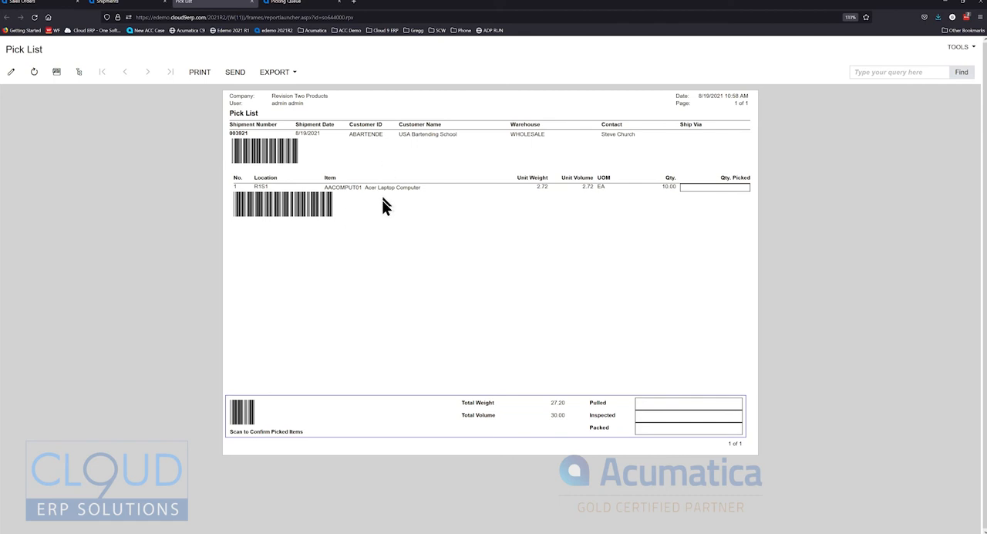
pyautogui.moveTo(391, 301)
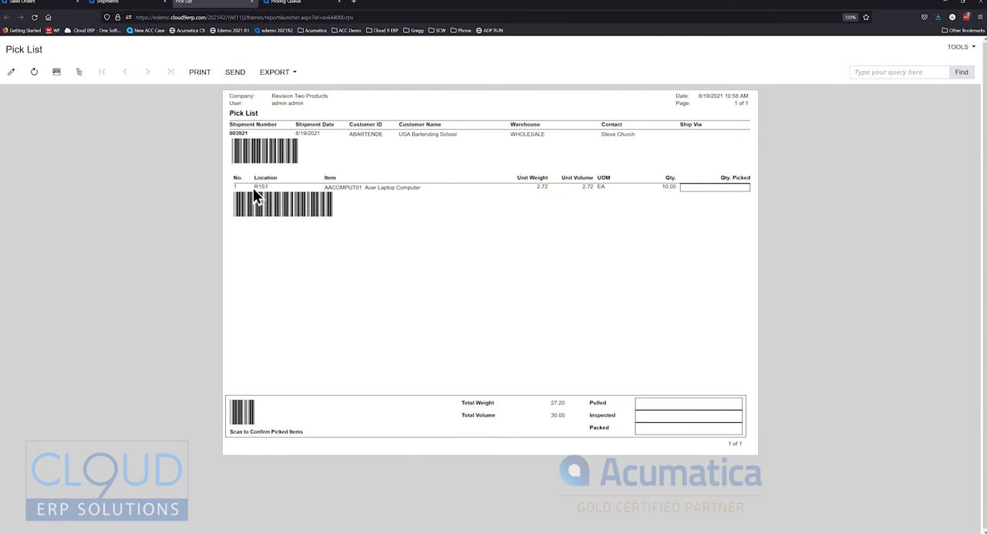
pyautogui.doubleClick(261, 187)
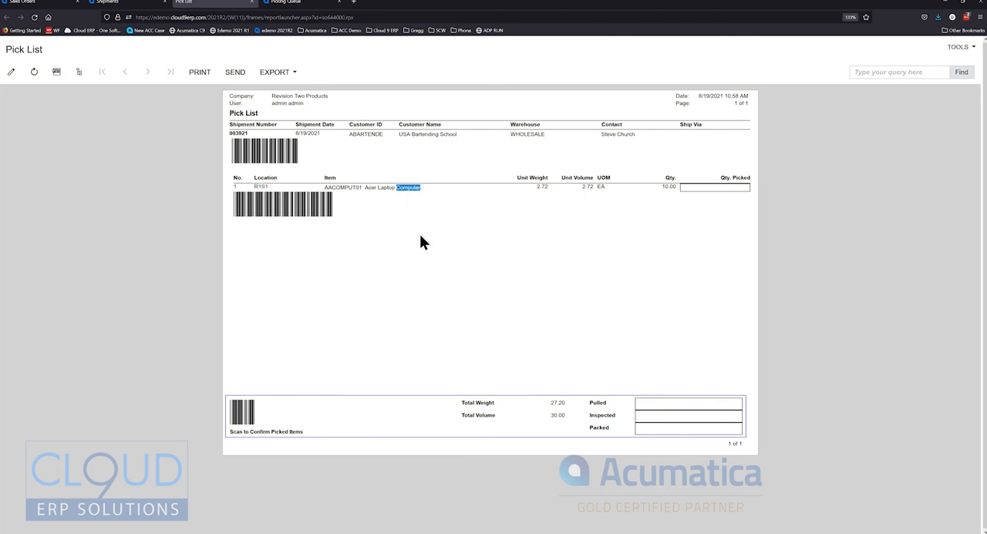
pyautogui.moveTo(394, 243)
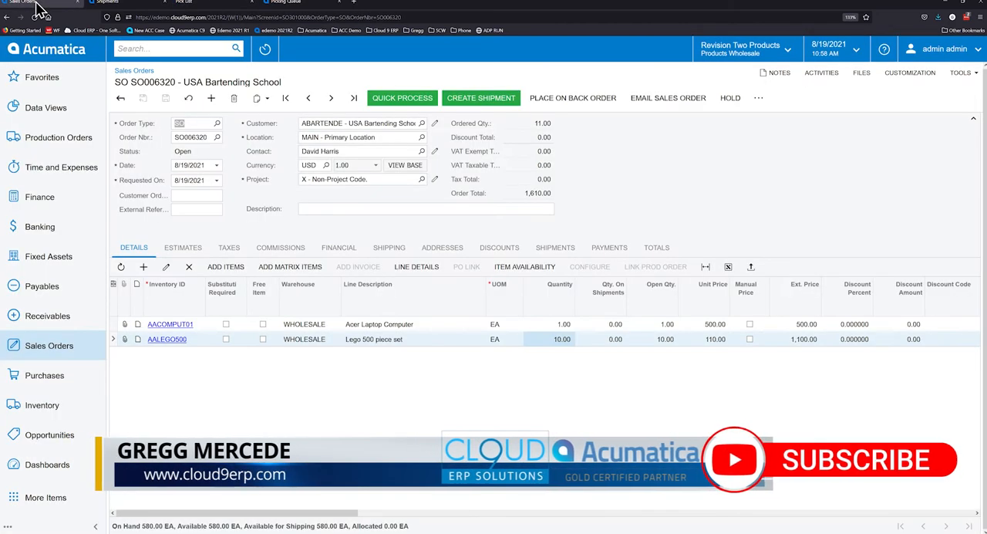
pyautogui.moveTo(198, 160)
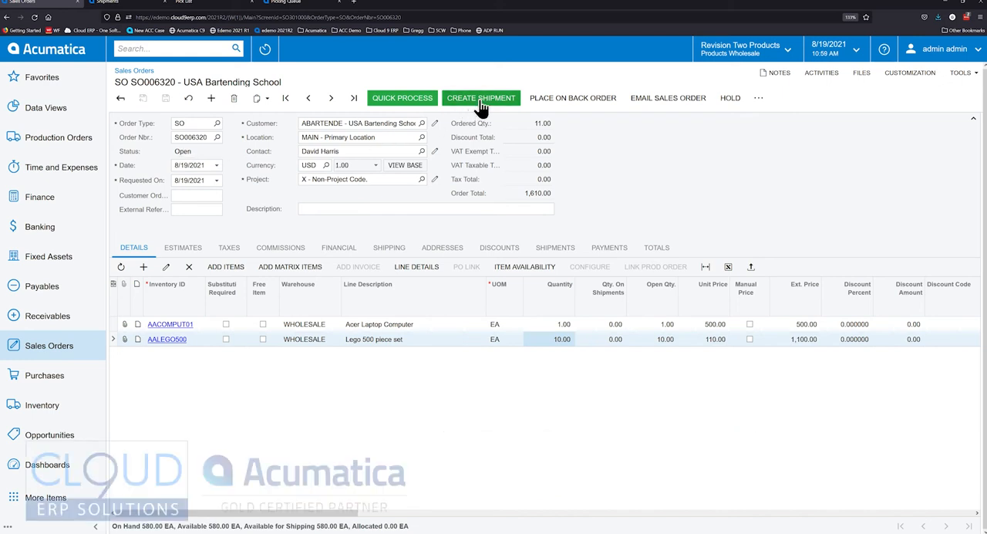
pyautogui.moveTo(74, 357)
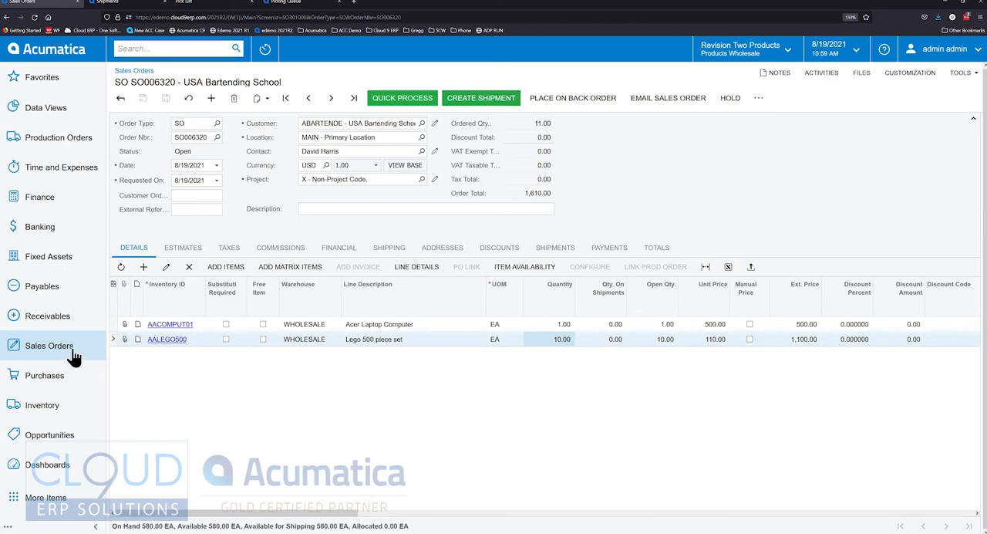
# Step: Open Process Orders and set the Action to Create Shipment, listing SO006316 and SO006320
pyautogui.click(50, 345)
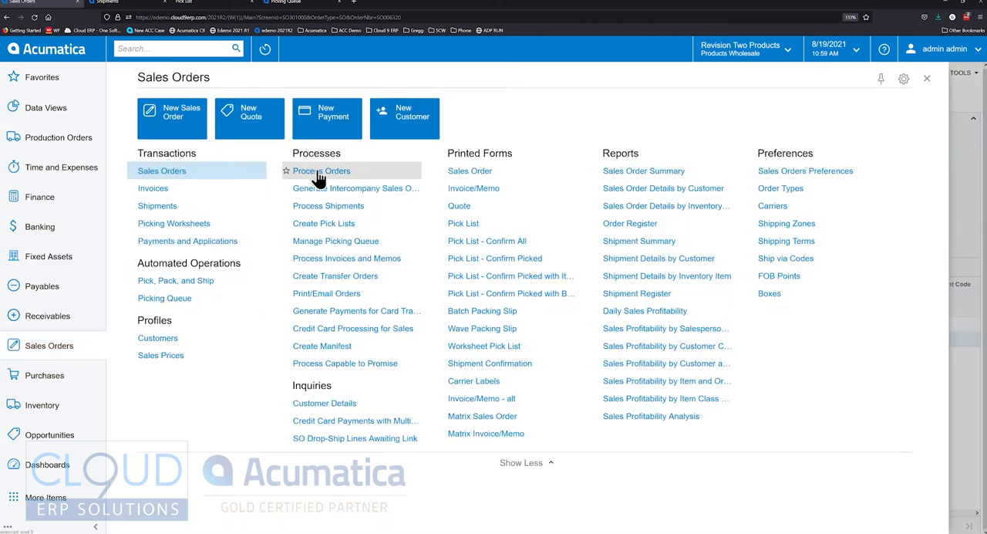
pyautogui.click(321, 170)
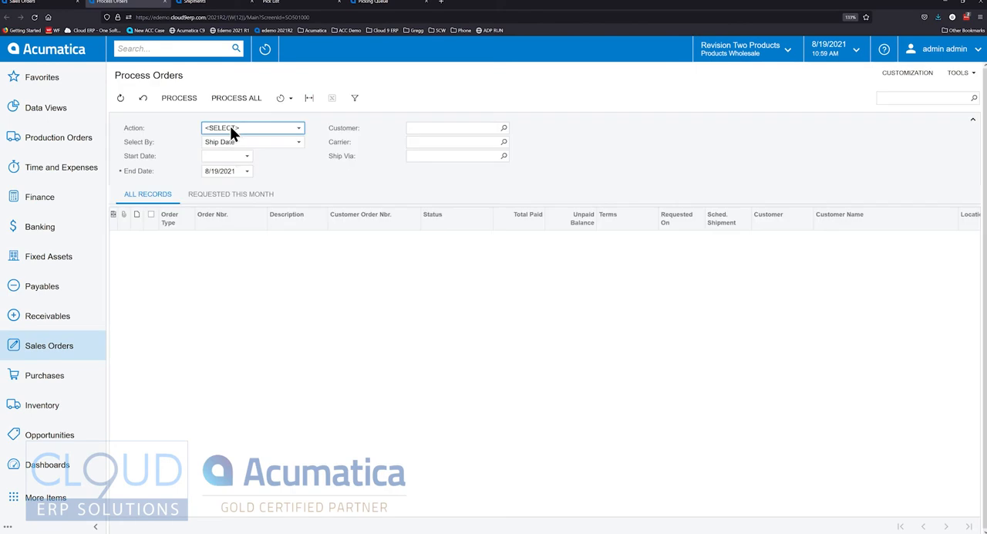
pyautogui.click(252, 127)
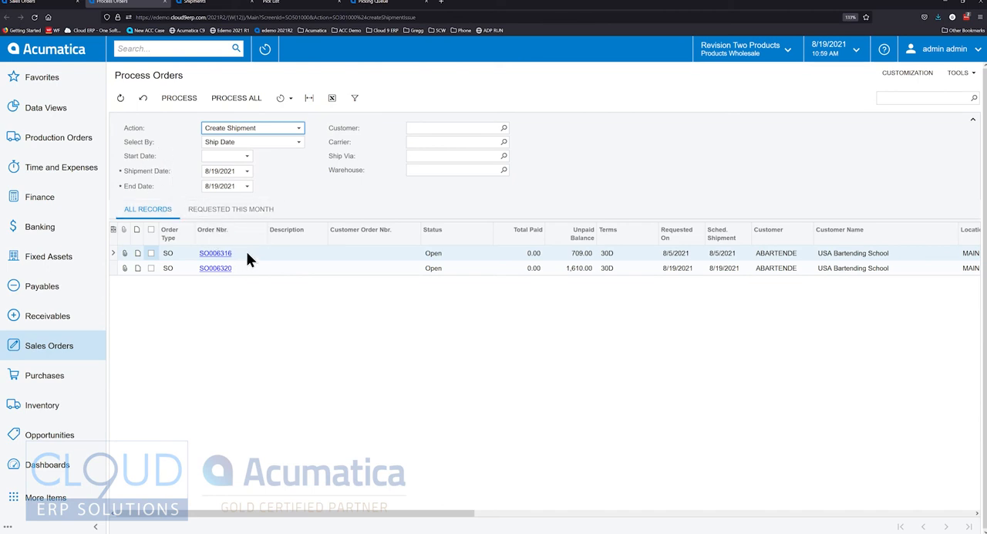
pyautogui.moveTo(617, 206)
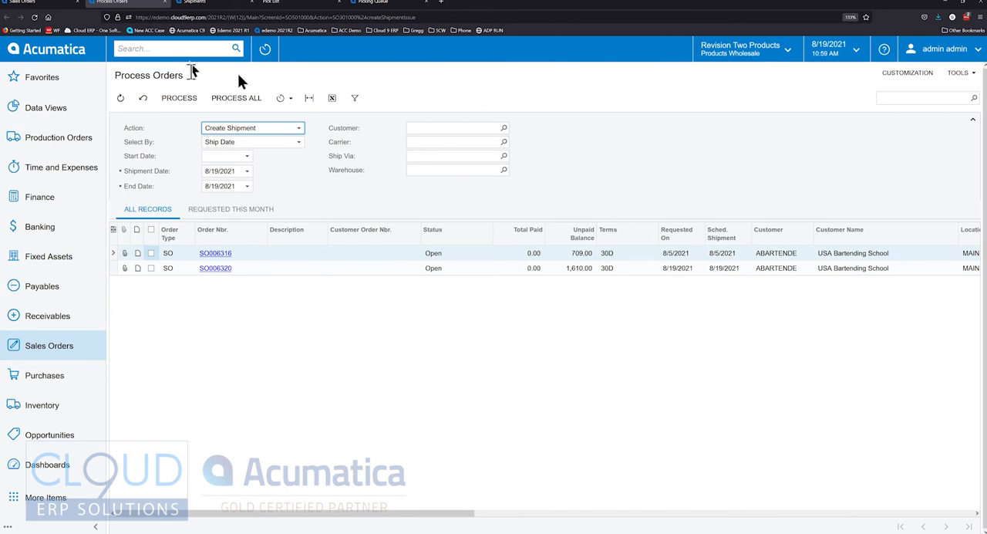
# Step: Create shipment 003923 from SO006320 dated 8/19/2021 in the WHOLESALE warehouse
pyautogui.click(215, 268)
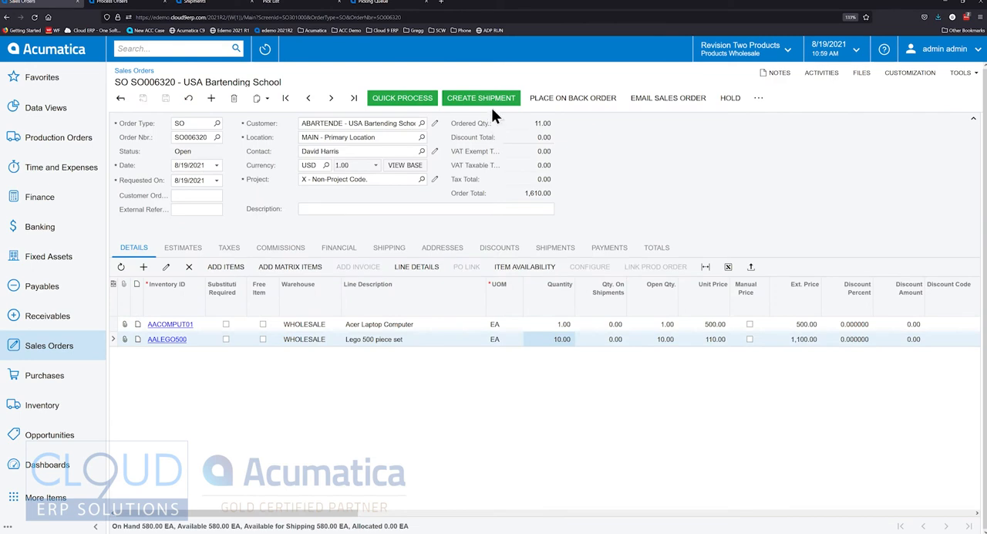
pyautogui.click(481, 98)
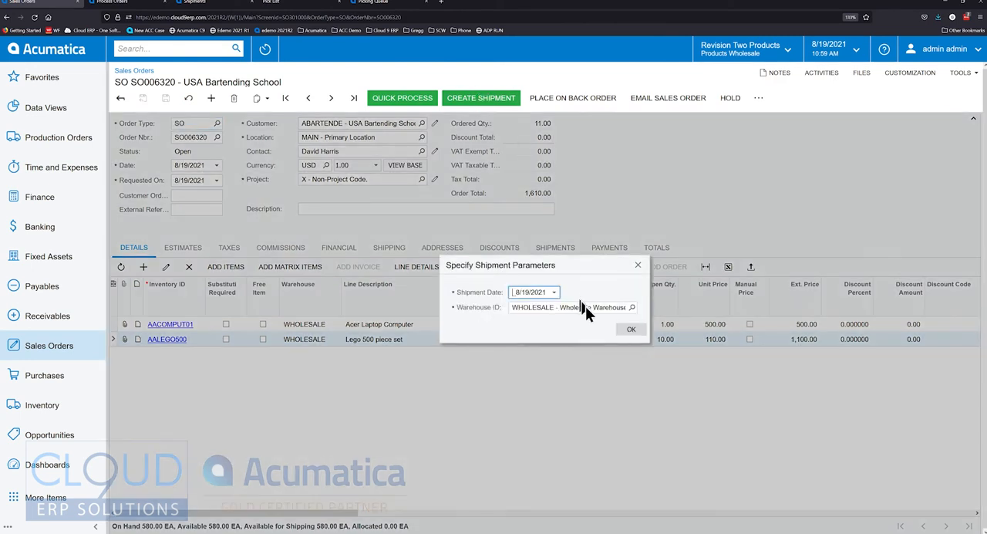
pyautogui.click(631, 329)
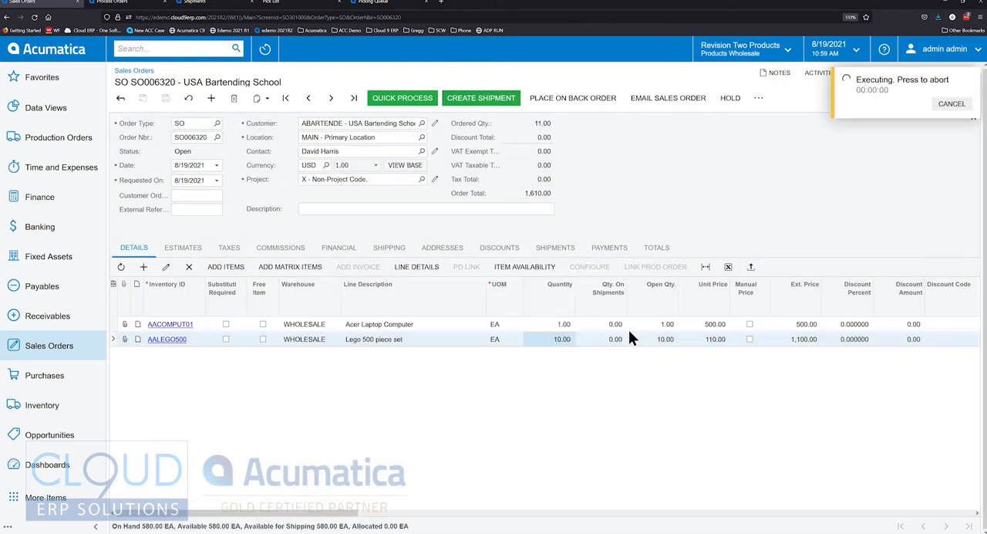
pyautogui.click(481, 98)
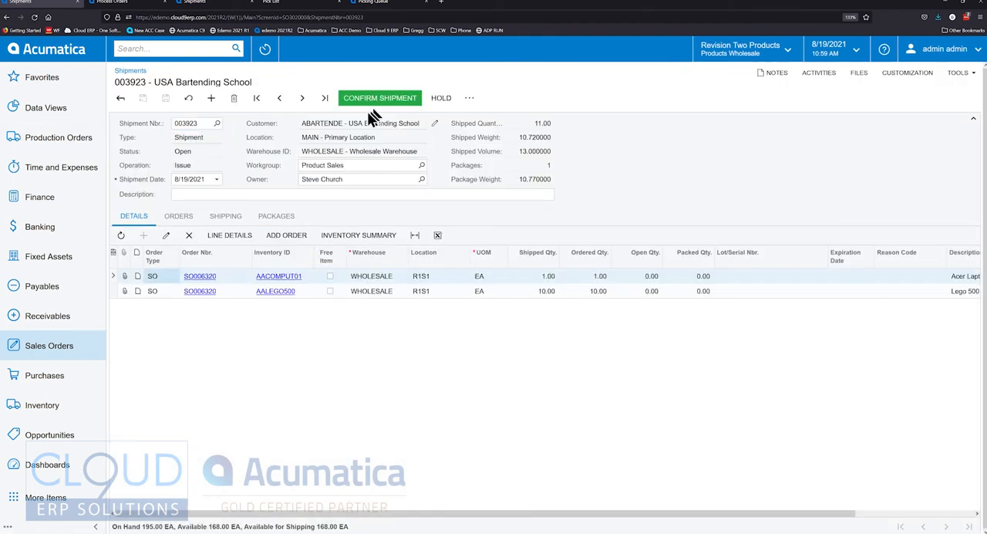
# Step: Check shipment 003923's More menu, then return to the Sales Orders workspace
pyautogui.click(469, 98)
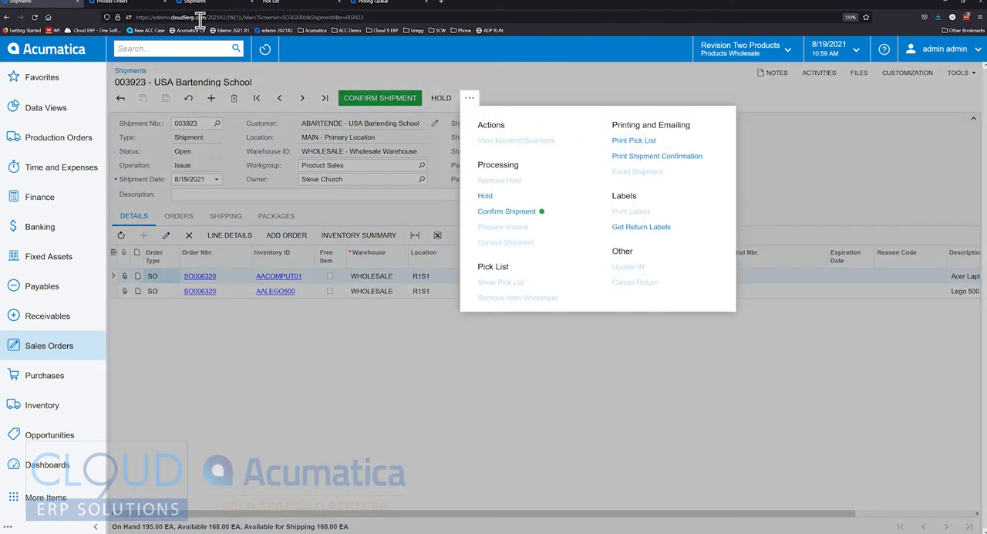
pyautogui.click(48, 345)
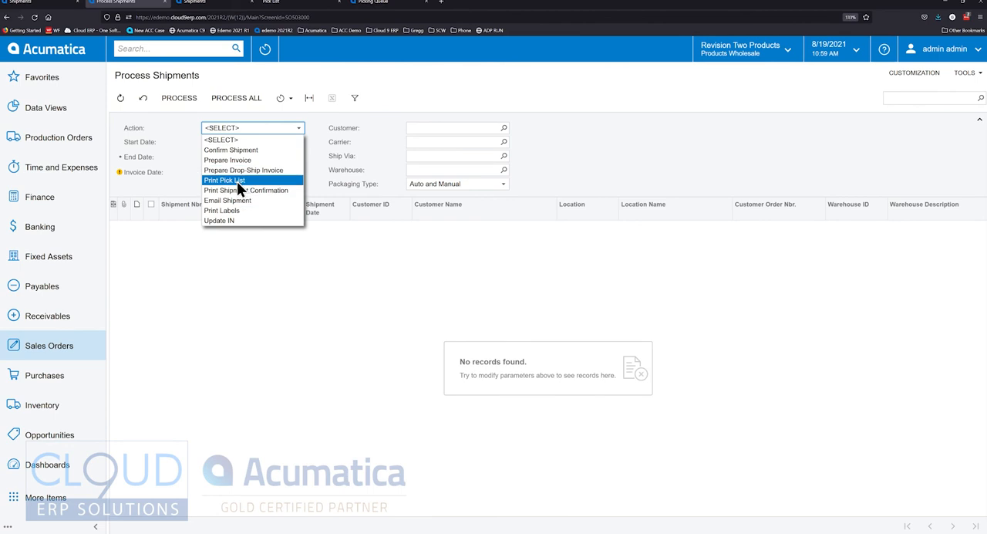
pyautogui.click(48, 345)
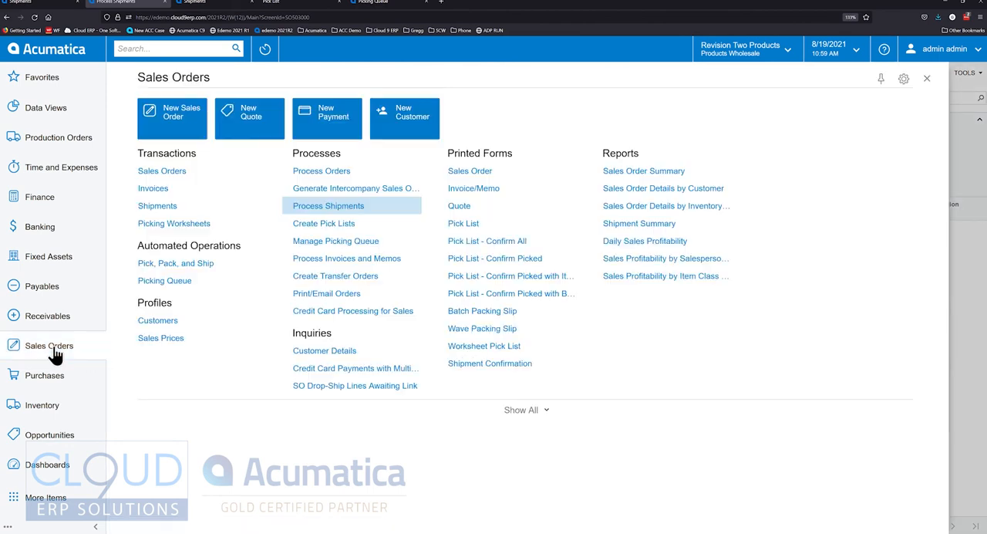
pyautogui.moveTo(324, 231)
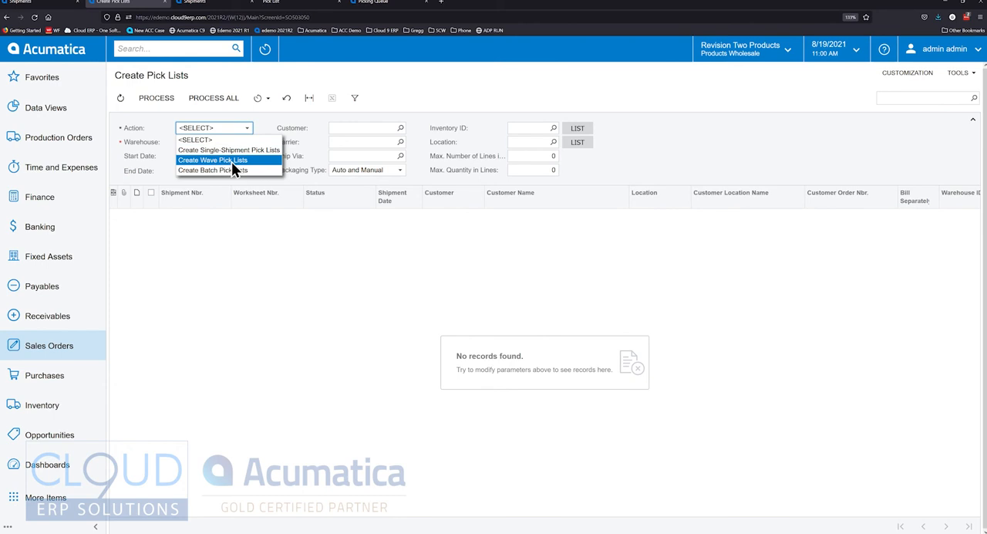
pyautogui.moveTo(212, 170)
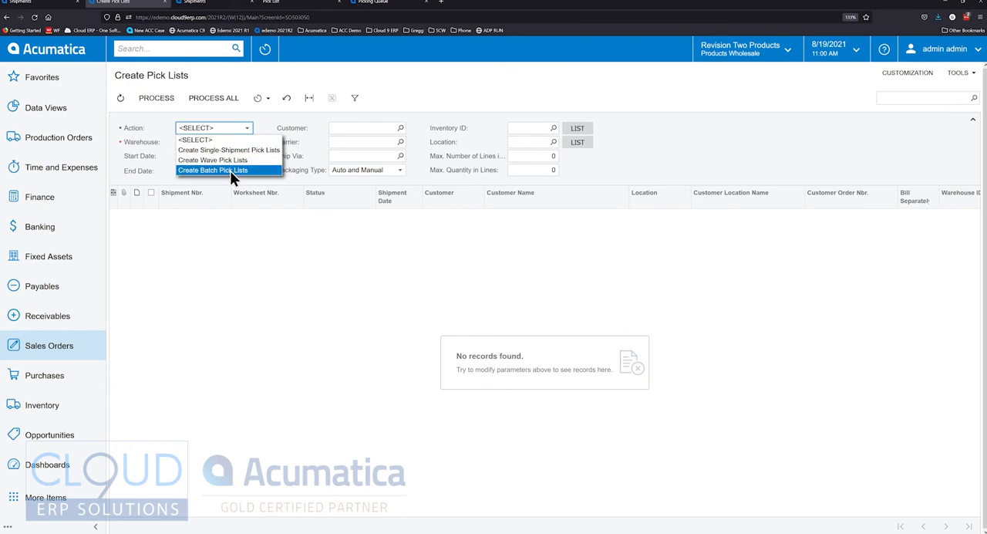
pyautogui.moveTo(212, 160)
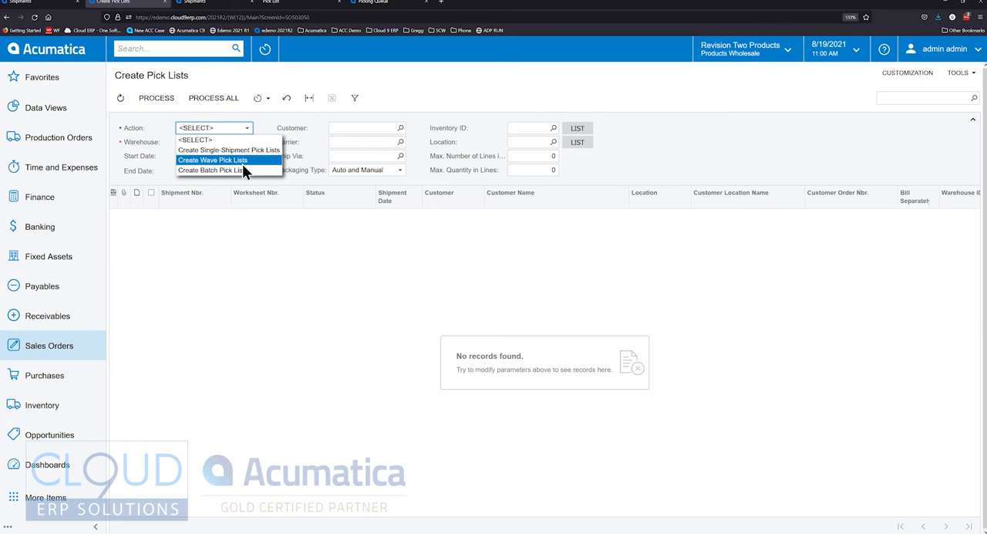
pyautogui.moveTo(214, 170)
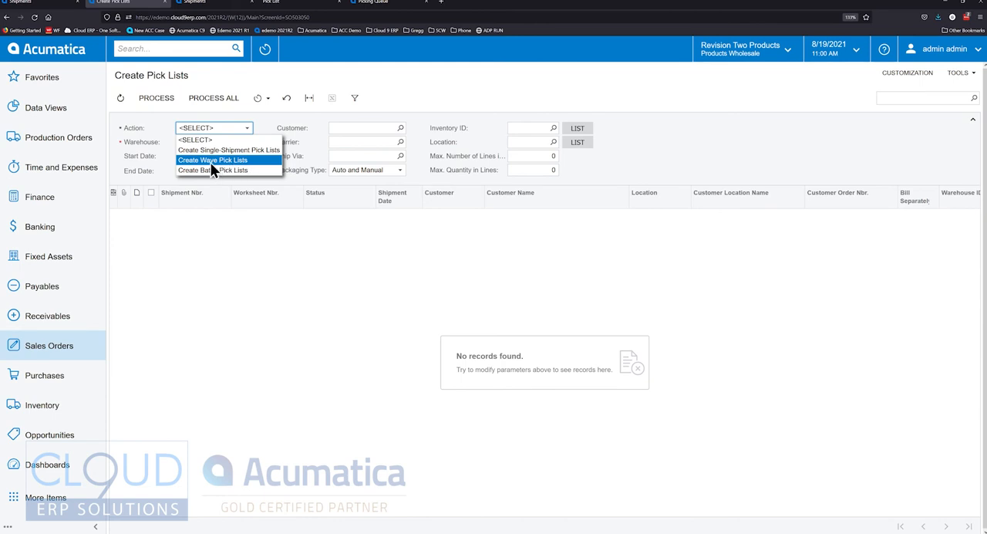
pyautogui.moveTo(212, 170)
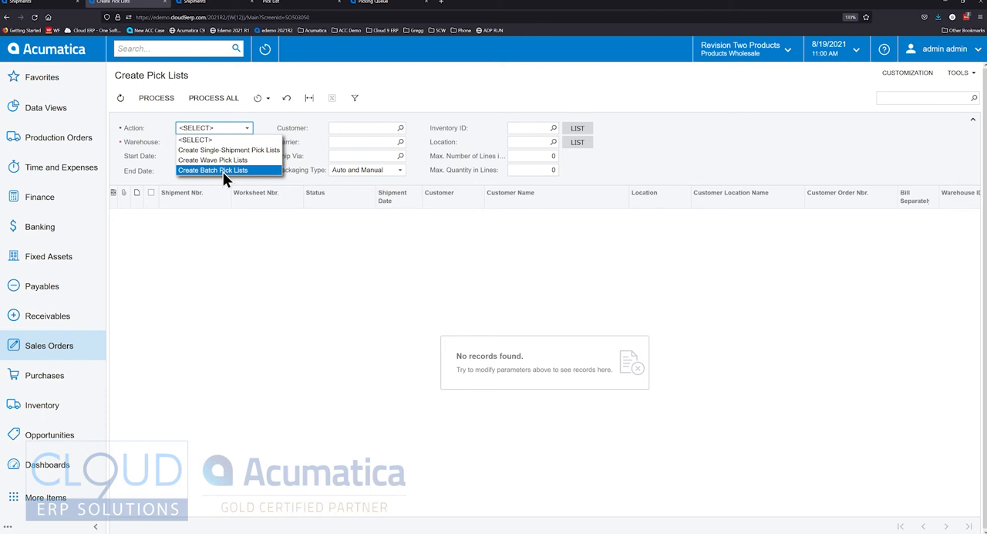
pyautogui.moveTo(212, 160)
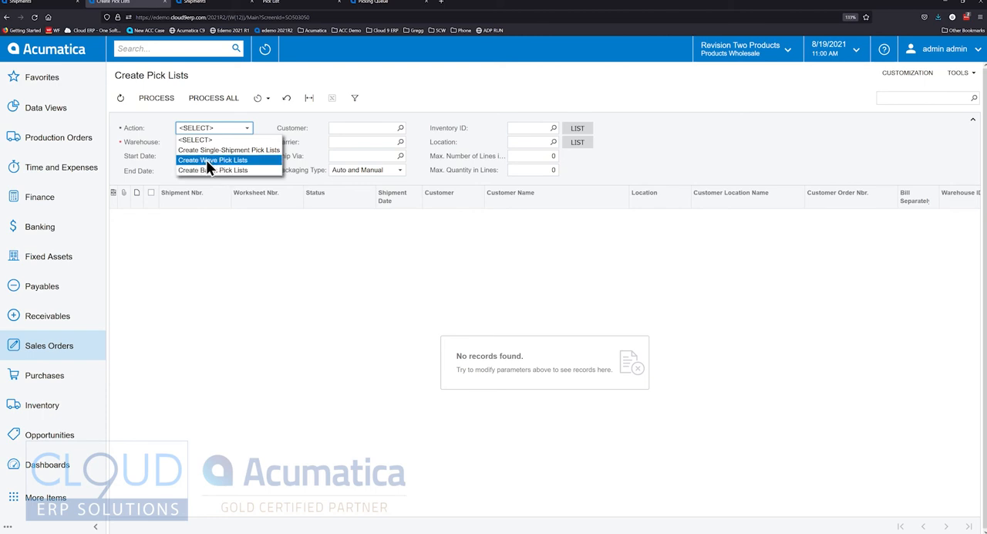
pyautogui.moveTo(229, 150)
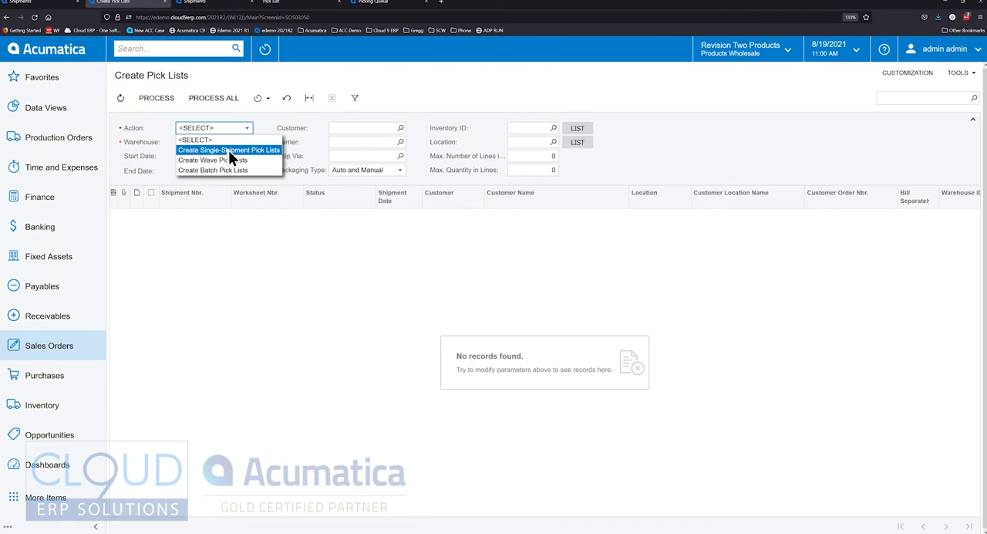
pyautogui.moveTo(262, 162)
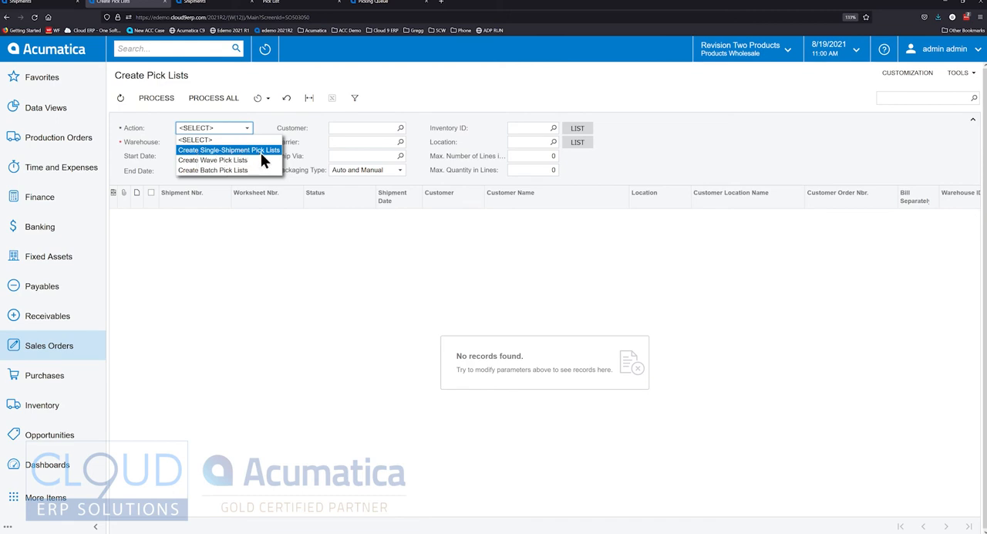
pyautogui.moveTo(259, 162)
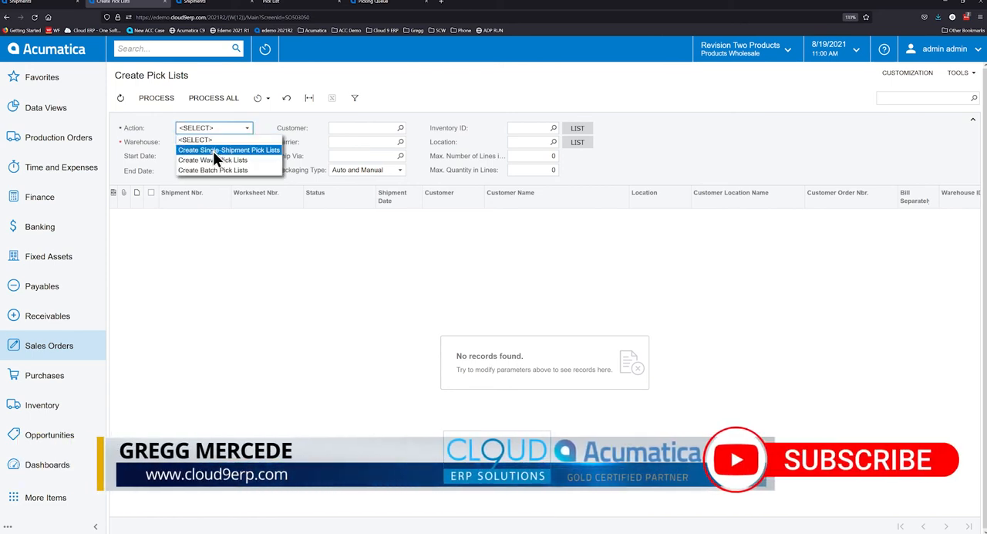
# Step: Choose Create Single-Shipment Pick Lists for WHOLESALE, listing shipments 003919, 003921 and 003923
pyautogui.click(228, 149)
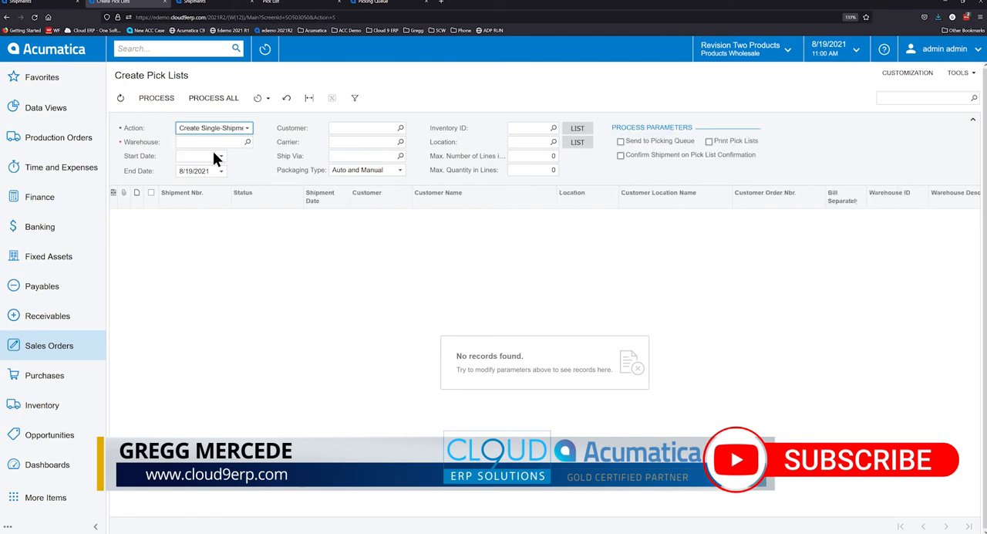
pyautogui.click(247, 142)
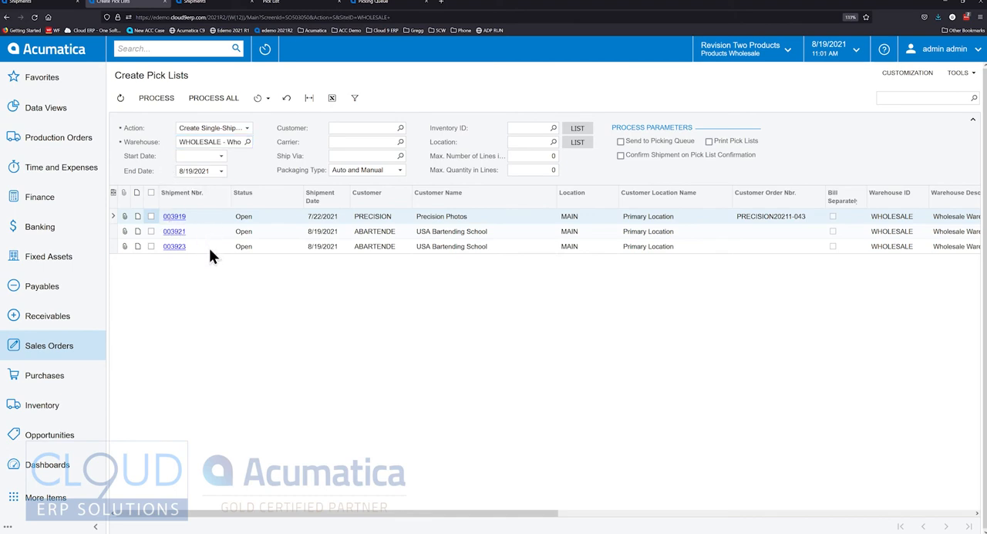
pyautogui.click(174, 246)
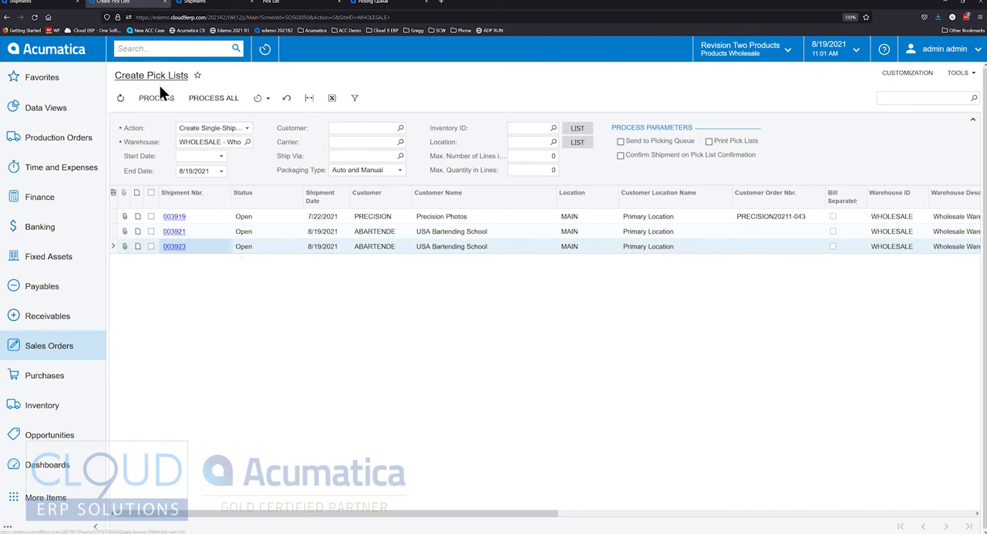
pyautogui.moveTo(345, 182)
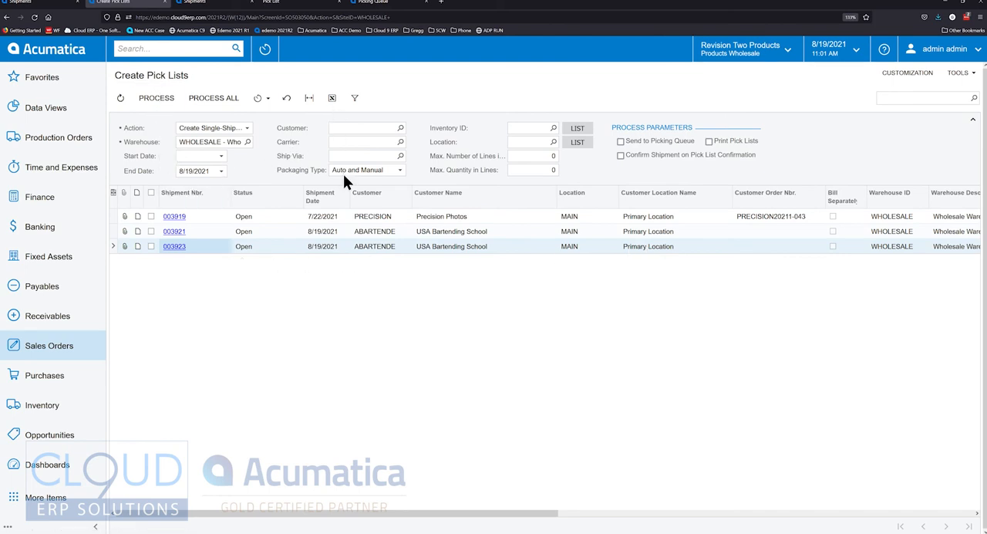
pyautogui.moveTo(349, 144)
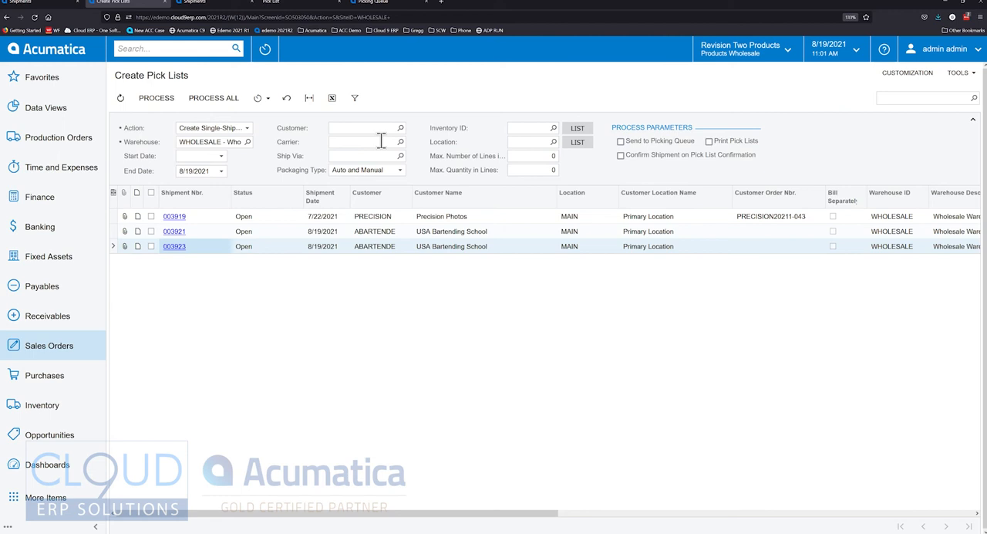
pyautogui.moveTo(289, 180)
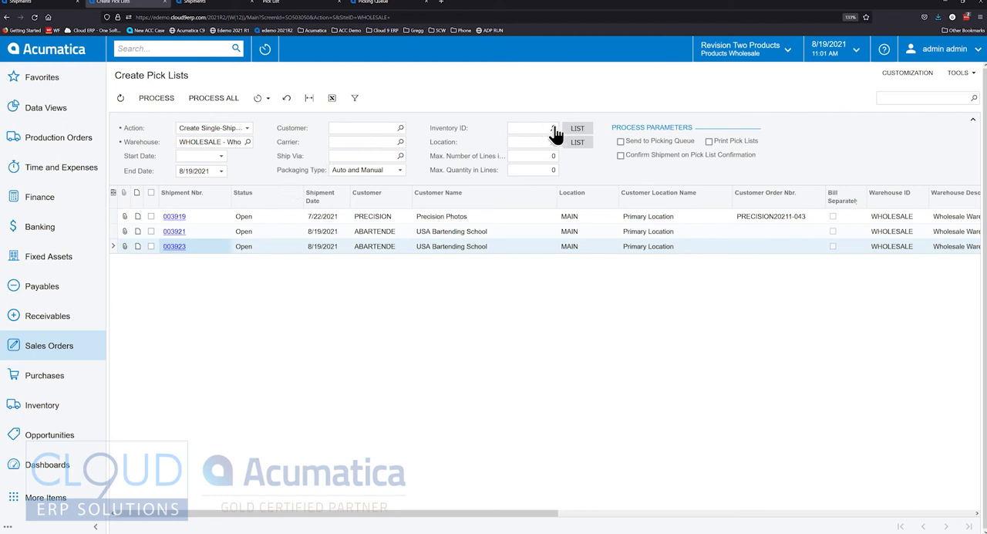
pyautogui.moveTo(554, 142)
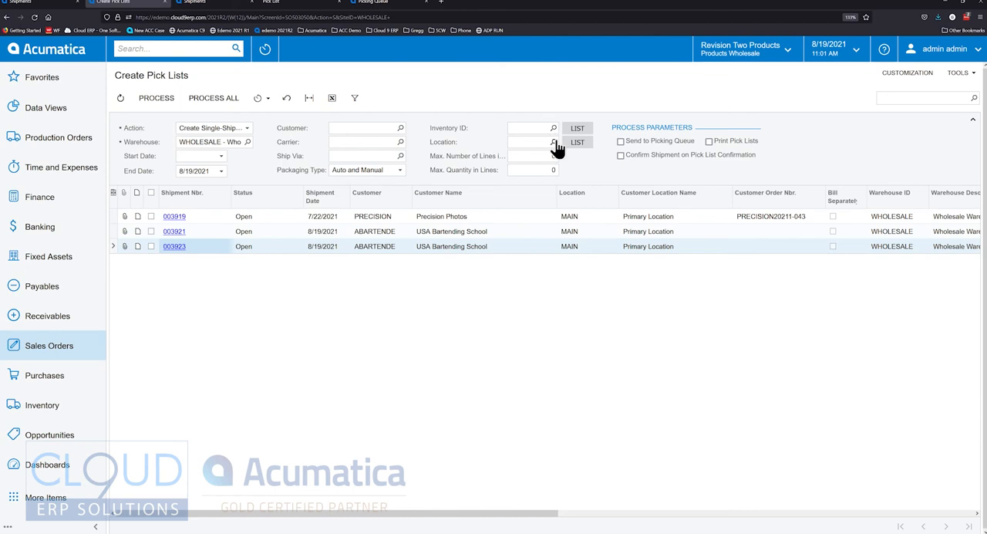
pyautogui.moveTo(475, 154)
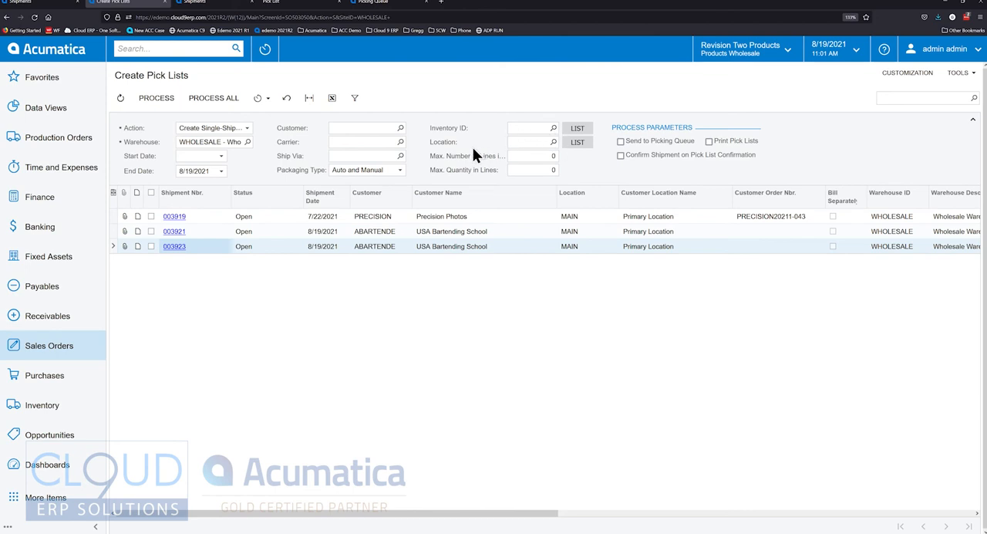
pyautogui.moveTo(491, 169)
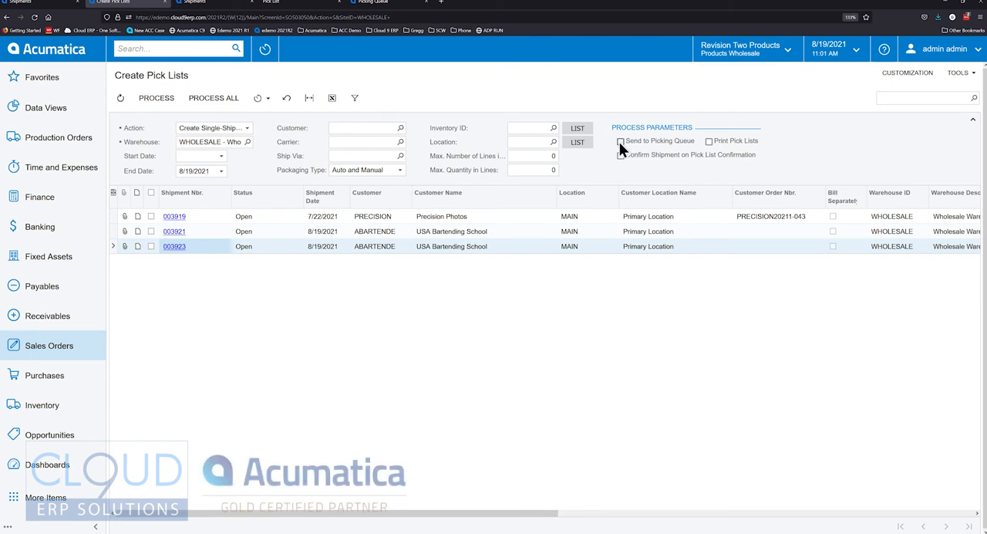
# Step: Enable Send to Picking Queue, select shipment 003923, and process its pick list
pyautogui.click(620, 140)
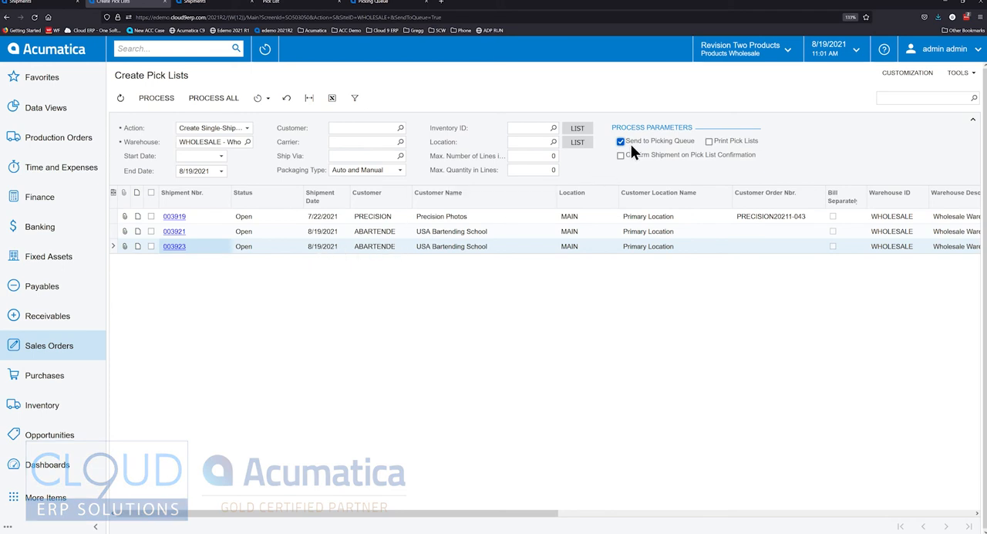
pyautogui.click(151, 246)
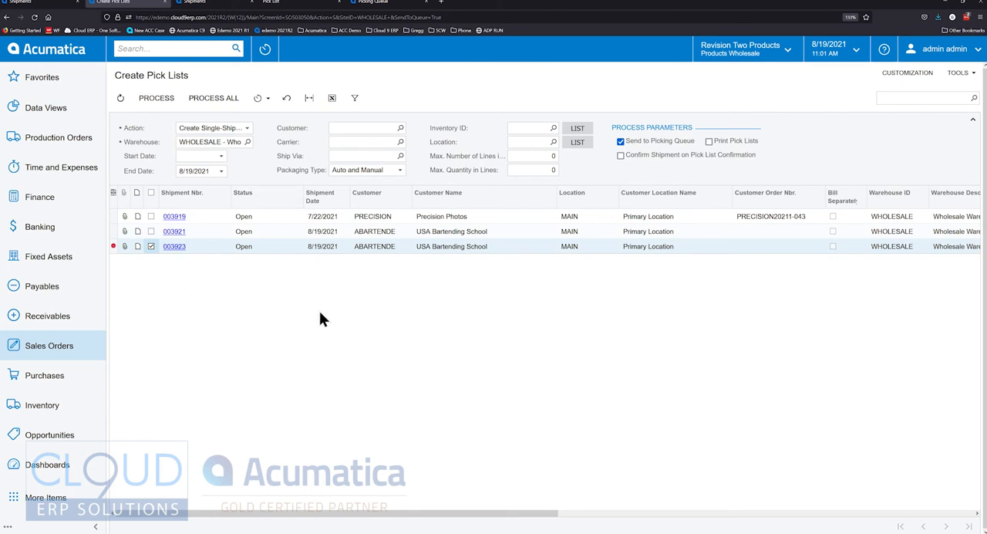
pyautogui.click(156, 97)
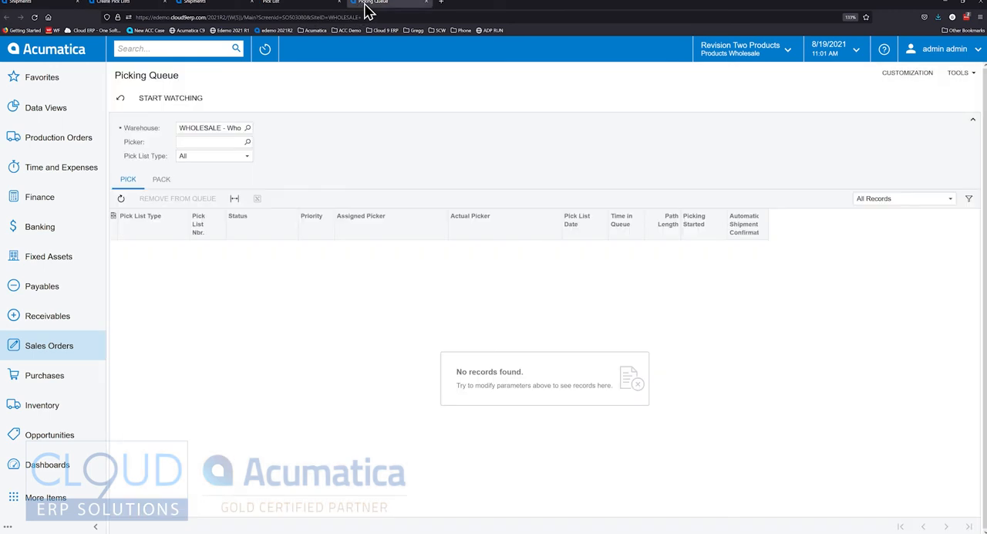
pyautogui.click(120, 98)
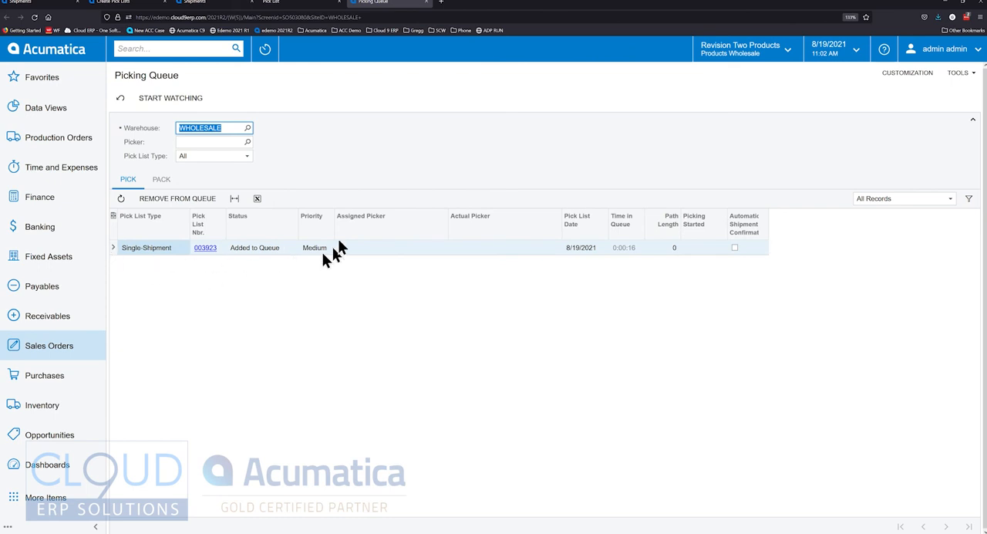
pyautogui.moveTo(422, 213)
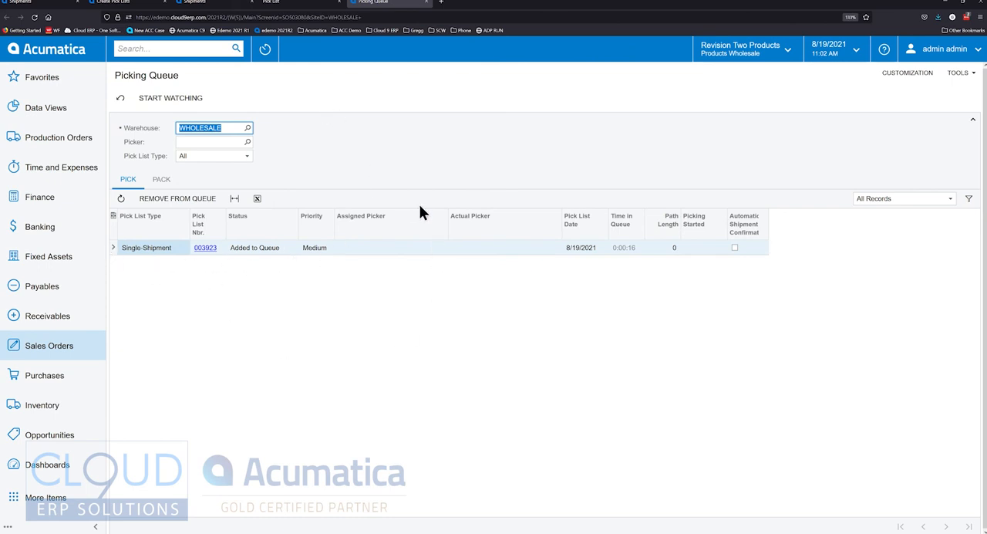
pyautogui.moveTo(140, 259)
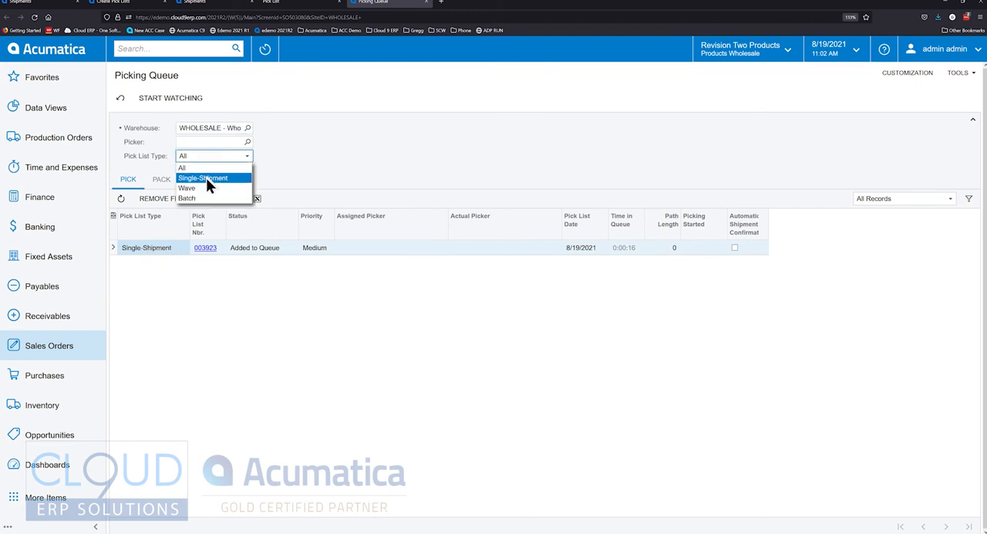
pyautogui.moveTo(206, 189)
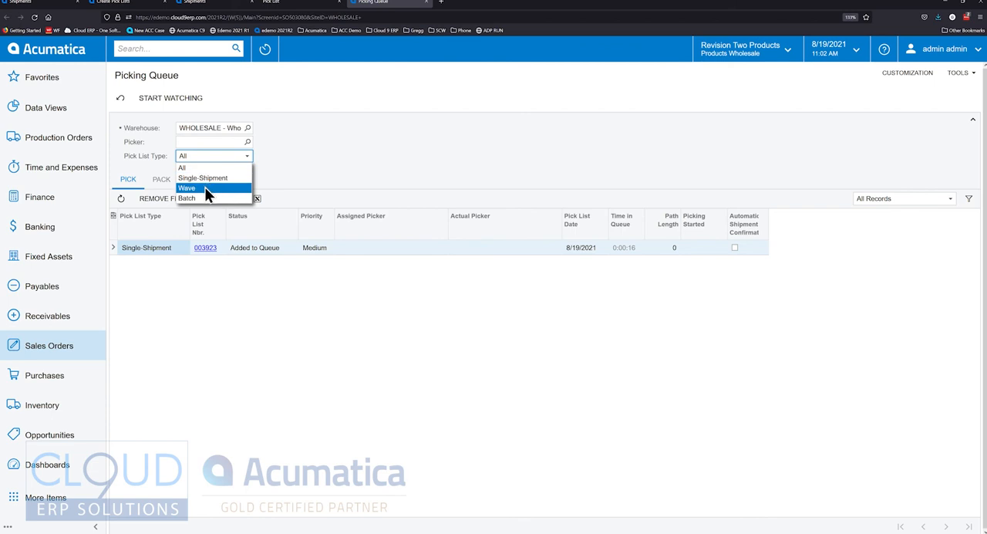
pyautogui.click(309, 157)
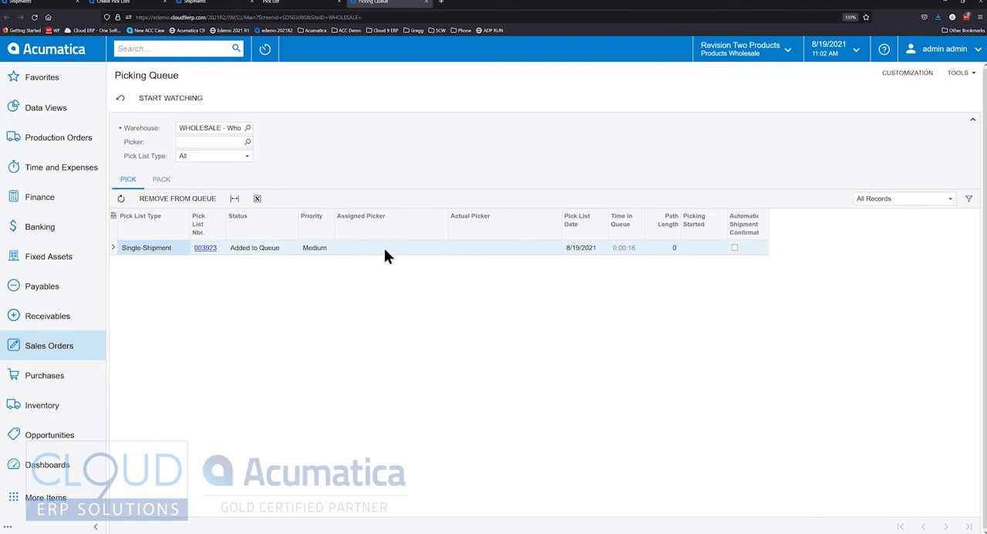
pyautogui.moveTo(230, 254)
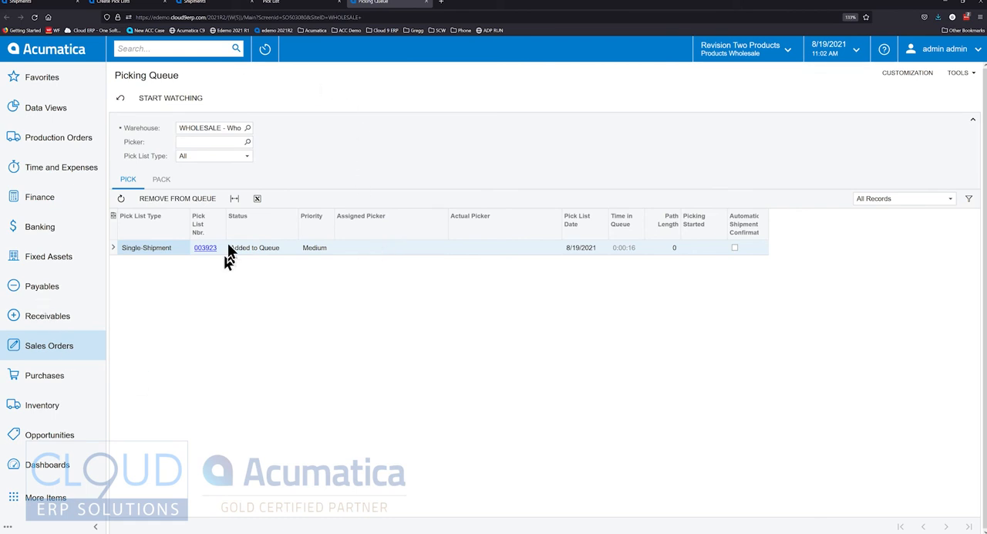
pyautogui.moveTo(407, 187)
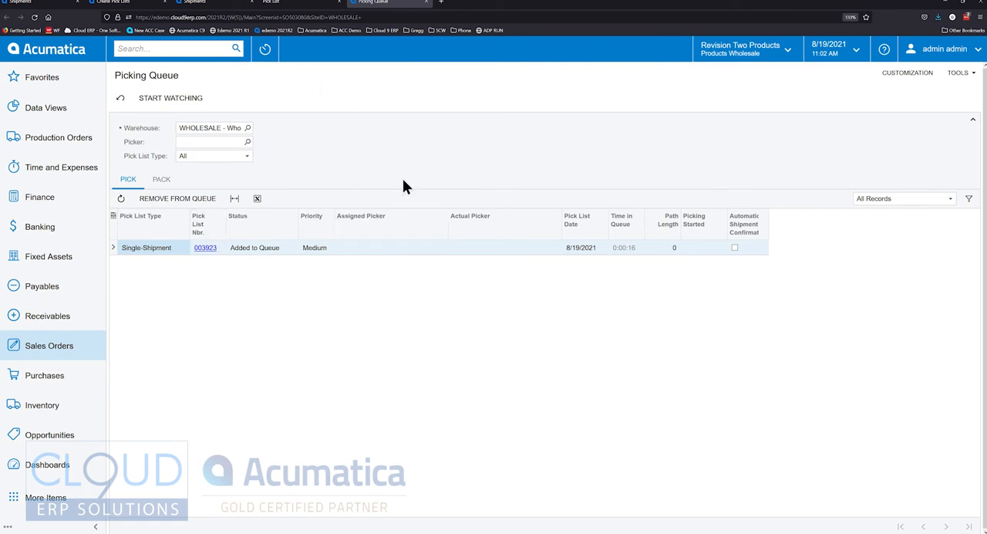
pyautogui.moveTo(364, 169)
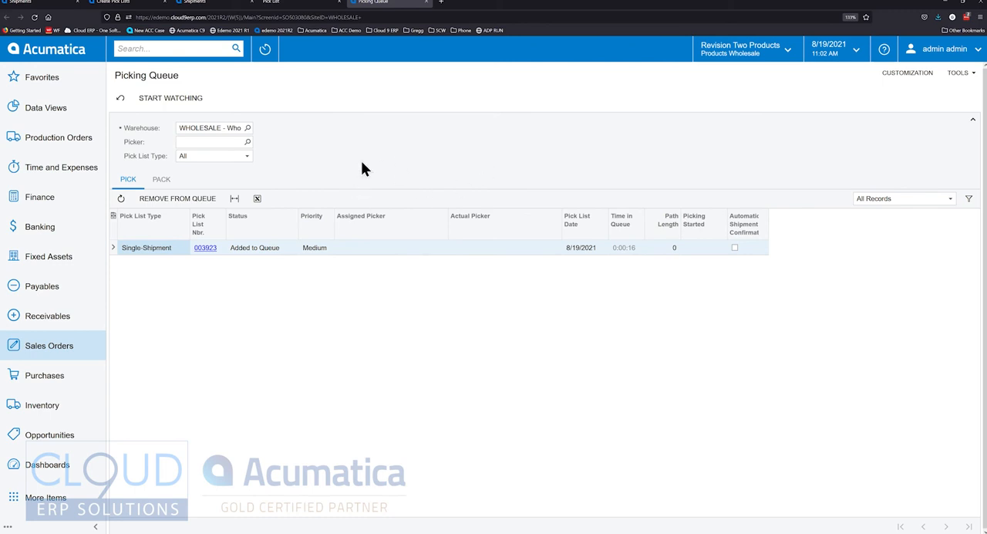
pyautogui.moveTo(609, 272)
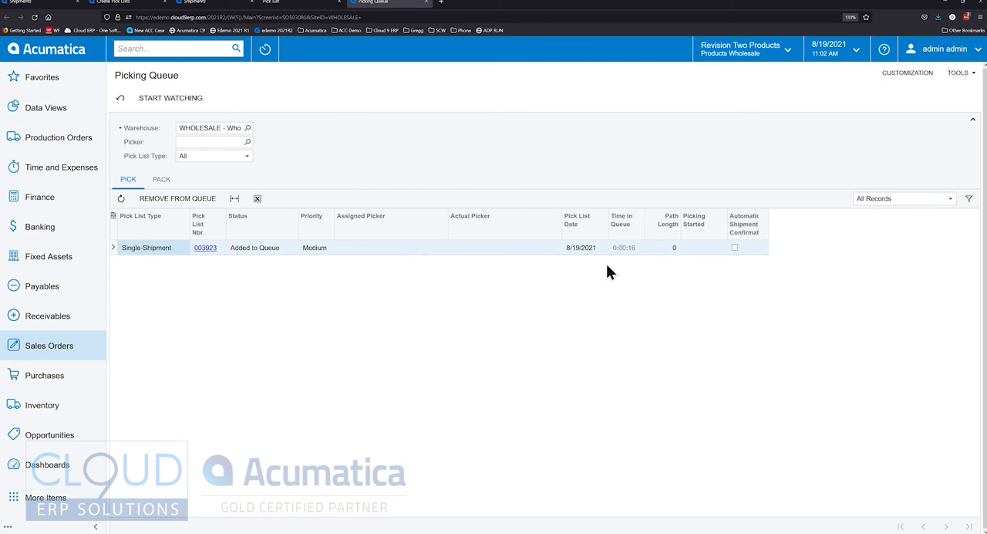
pyautogui.moveTo(626, 258)
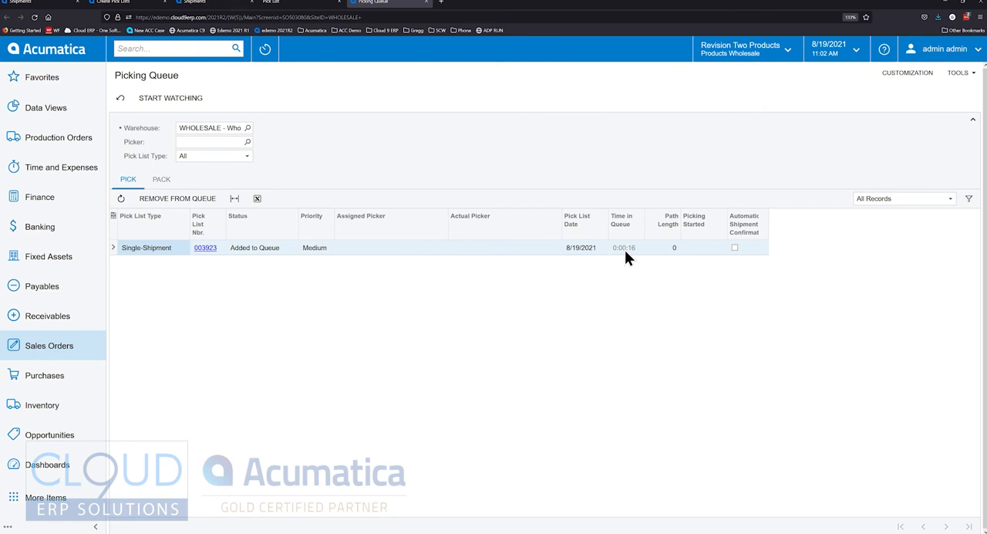
pyautogui.moveTo(609, 265)
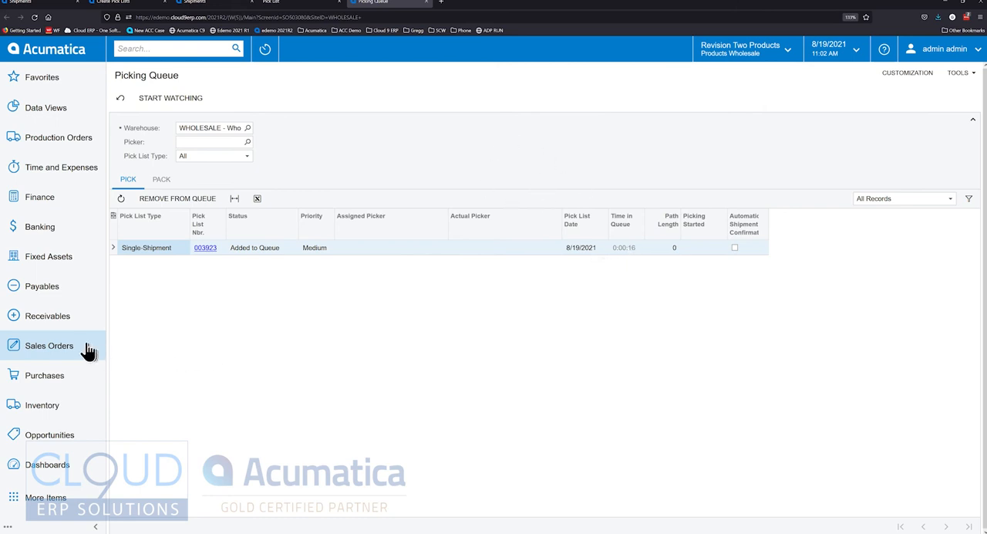
# Step: Open Manage Picking Queue and choose the Send to Picking Queue action
pyautogui.click(48, 346)
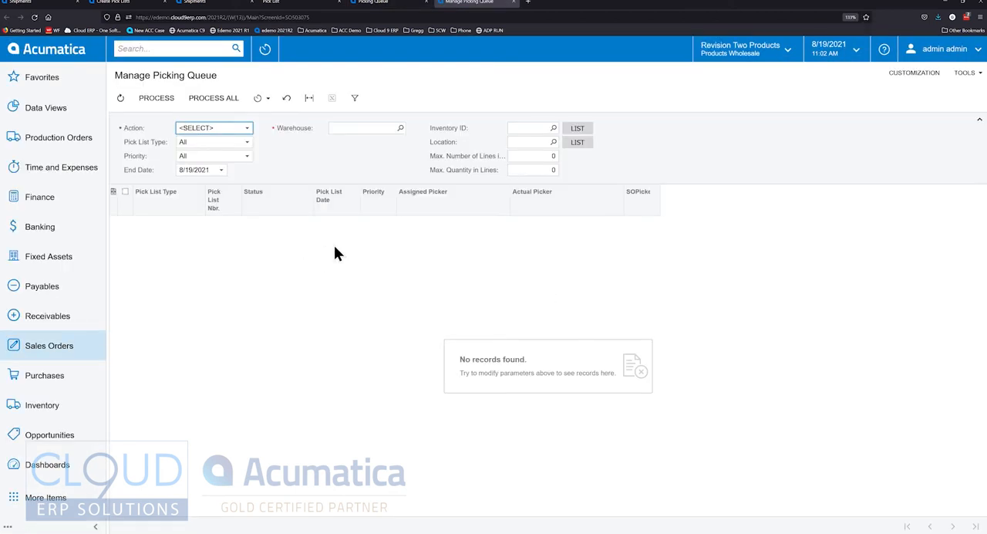
pyautogui.moveTo(346, 135)
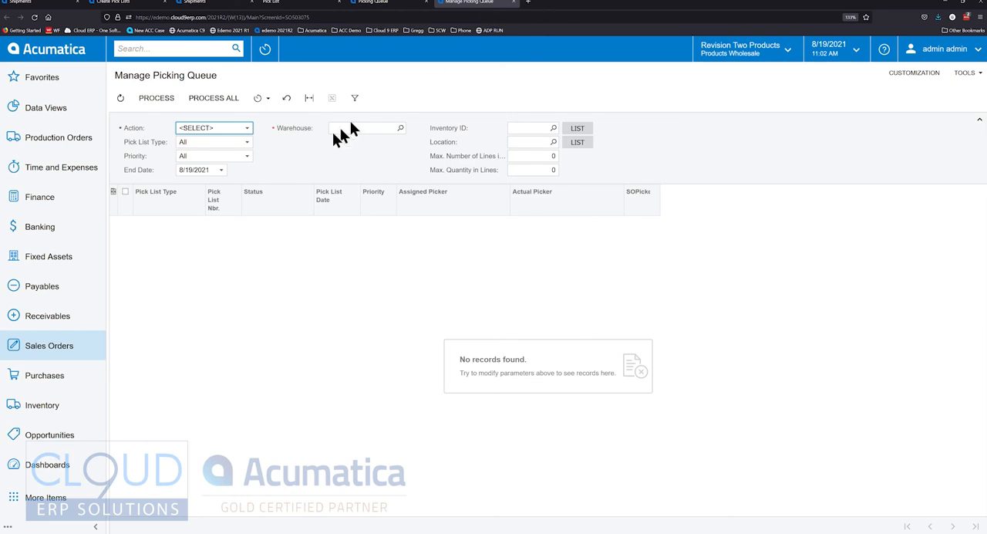
pyautogui.moveTo(204, 134)
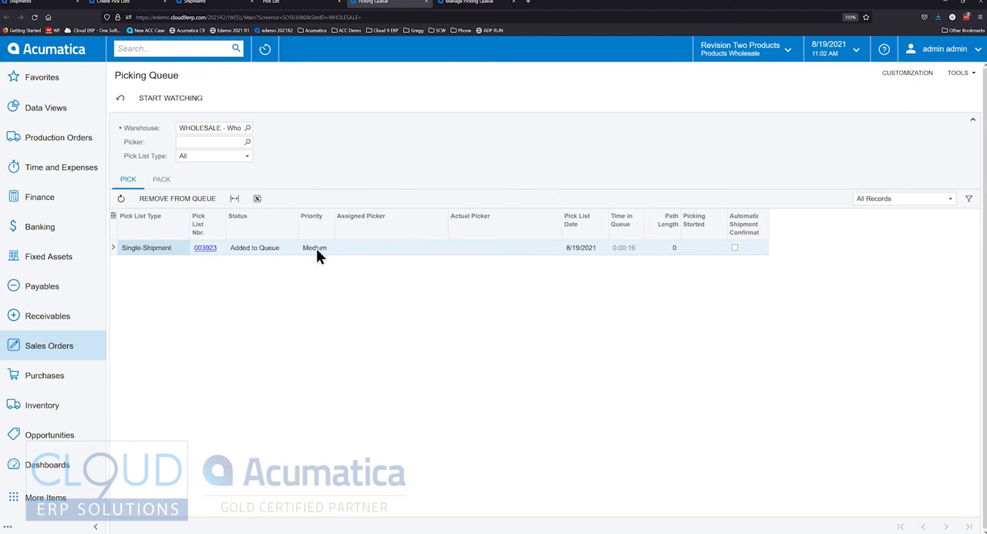
pyautogui.click(468, 2)
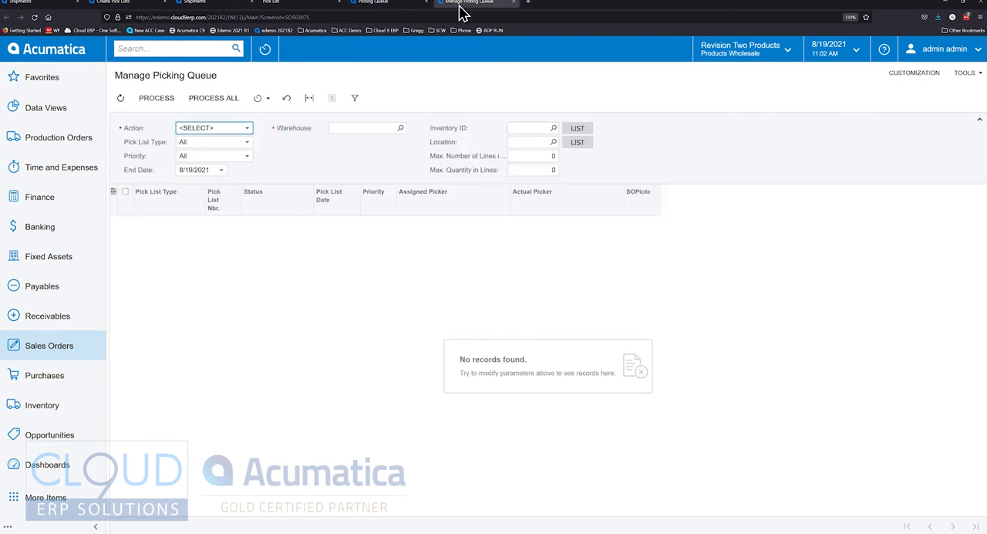
pyautogui.click(213, 128)
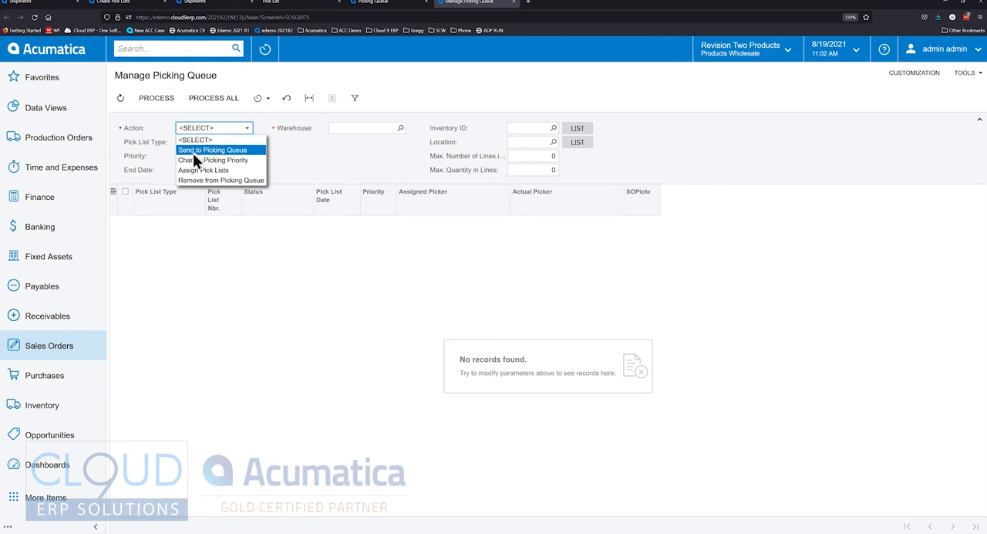
pyautogui.moveTo(193, 159)
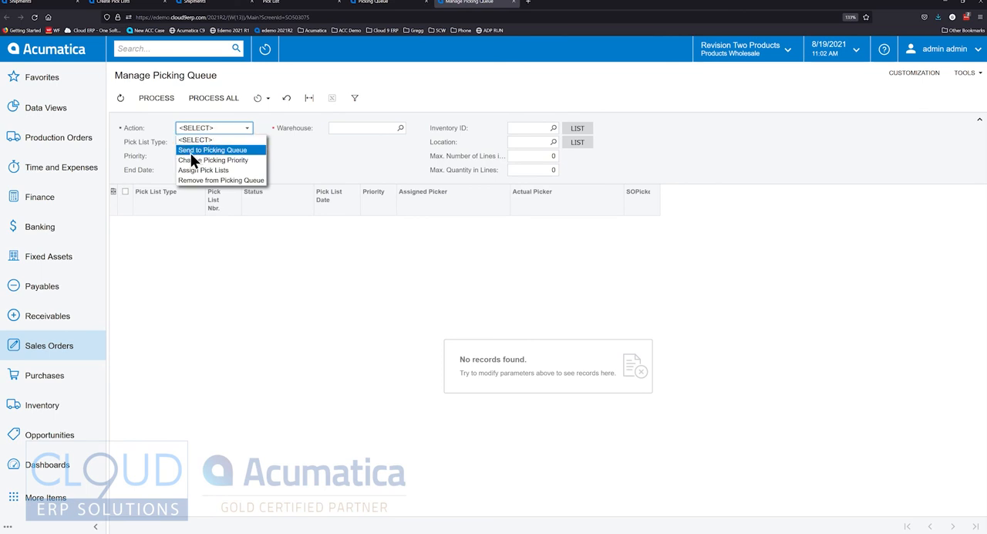
pyautogui.moveTo(239, 158)
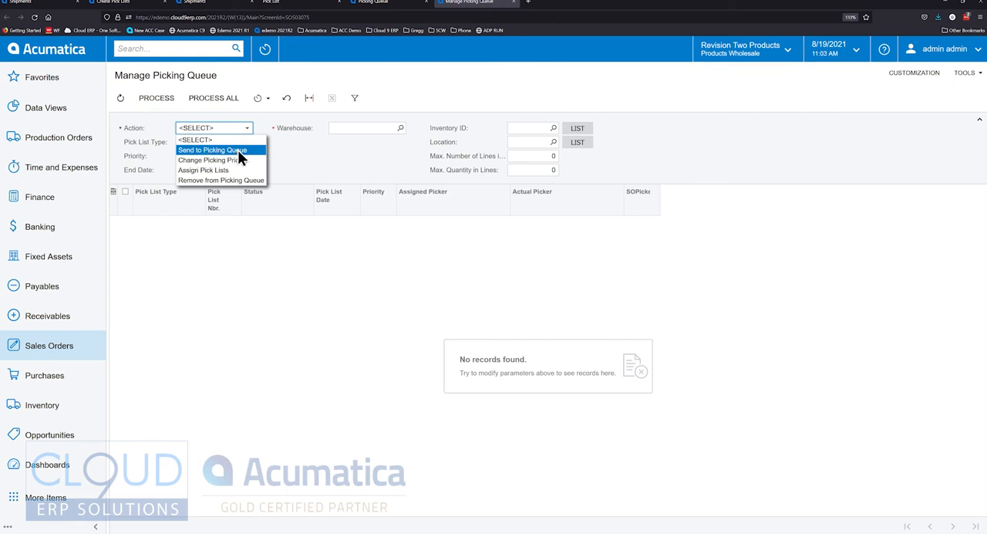
pyautogui.click(212, 150)
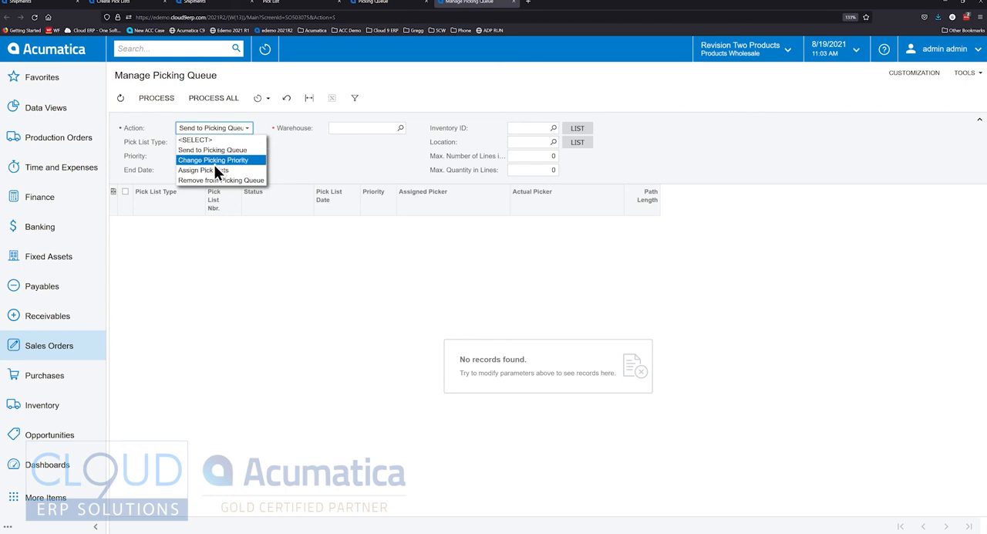
# Step: Set the action to Change Picking Priority and keep the priority at Medium
pyautogui.click(214, 160)
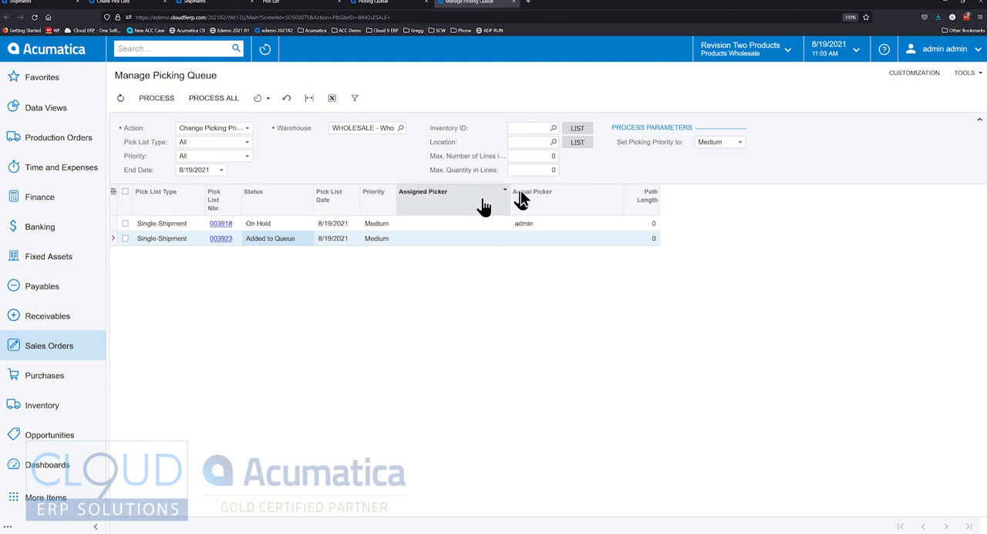
pyautogui.moveTo(156, 239)
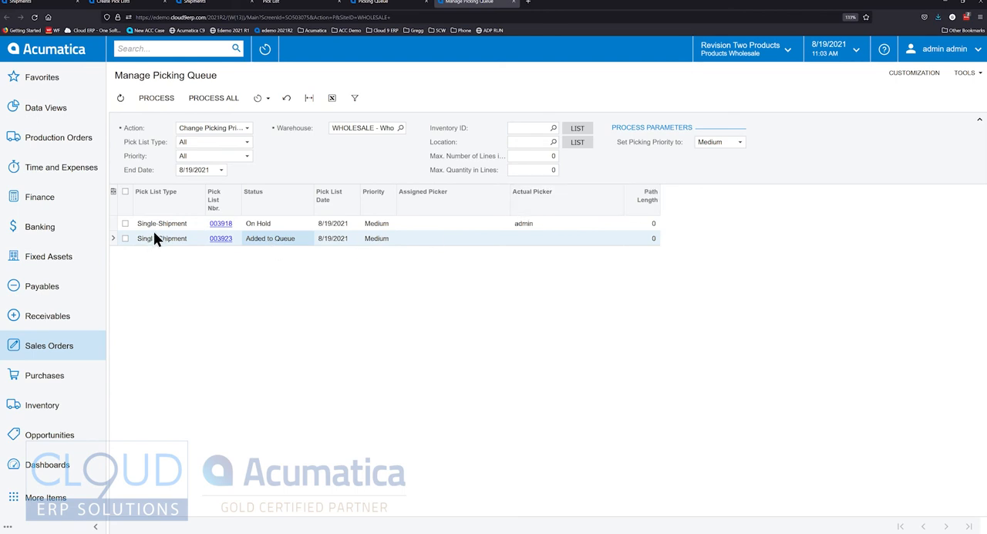
pyautogui.click(719, 141)
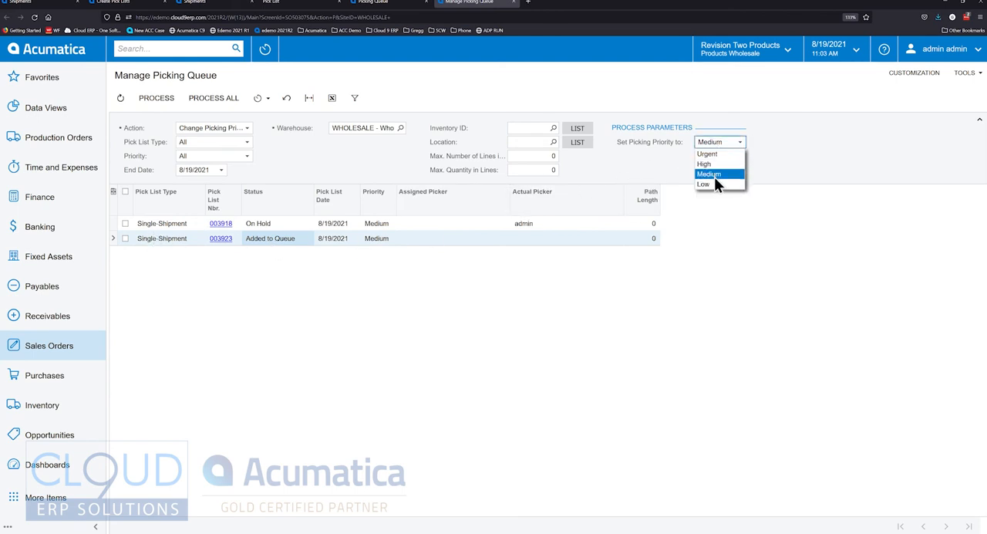
pyautogui.click(708, 173)
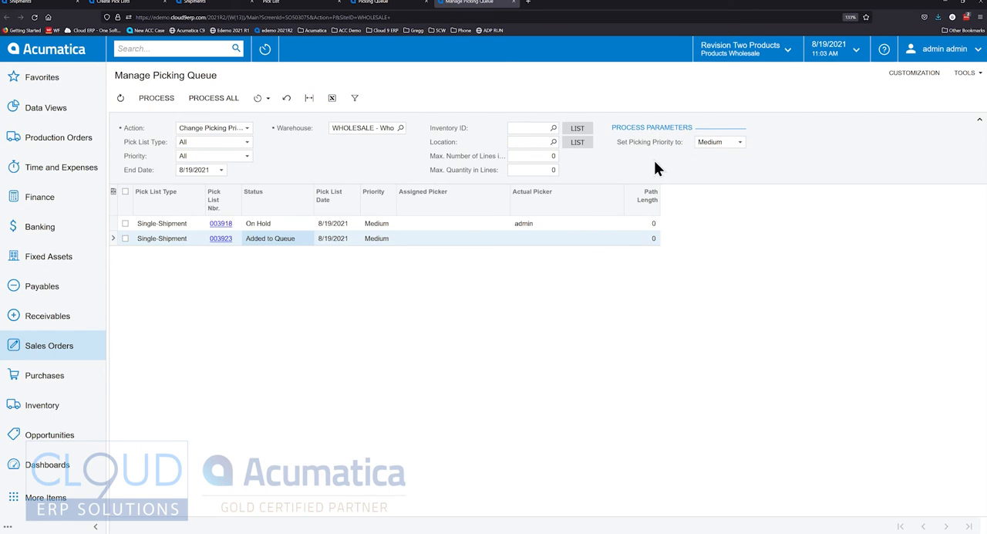
pyautogui.click(739, 141)
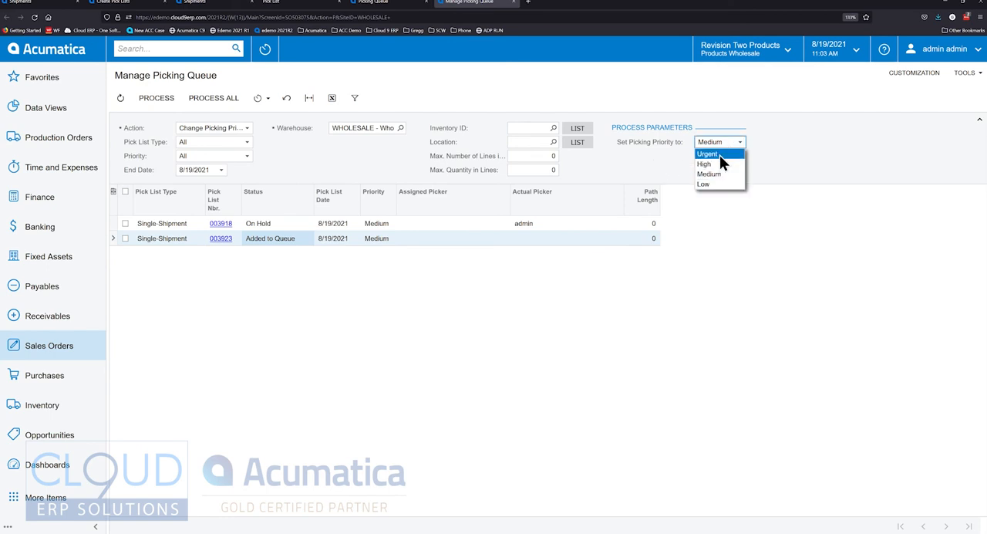
pyautogui.moveTo(653, 176)
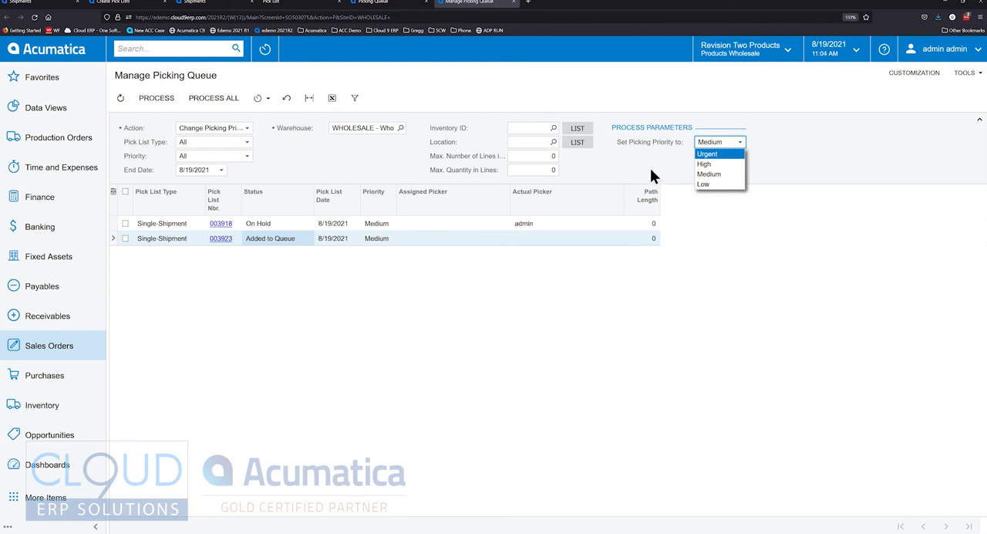
pyautogui.moveTo(714, 173)
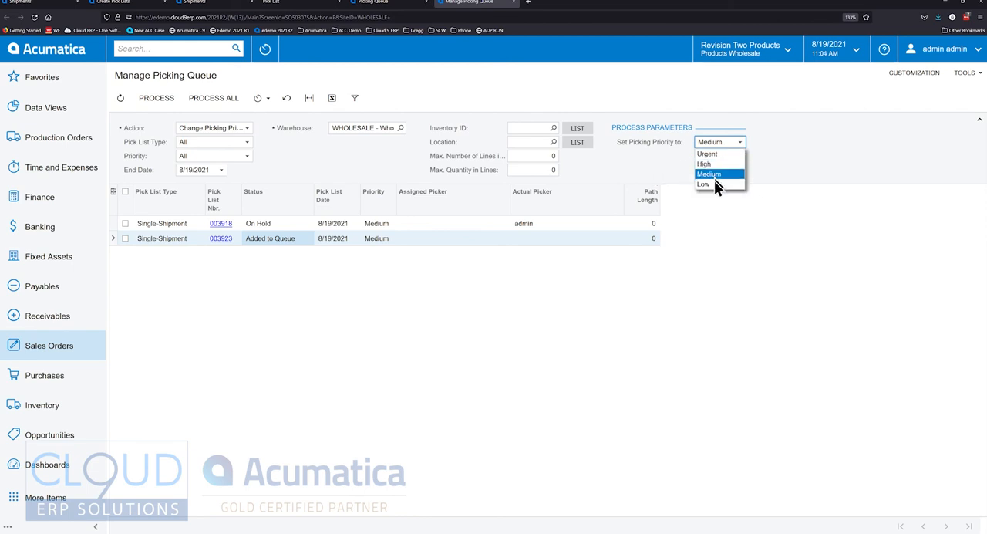
pyautogui.moveTo(703, 185)
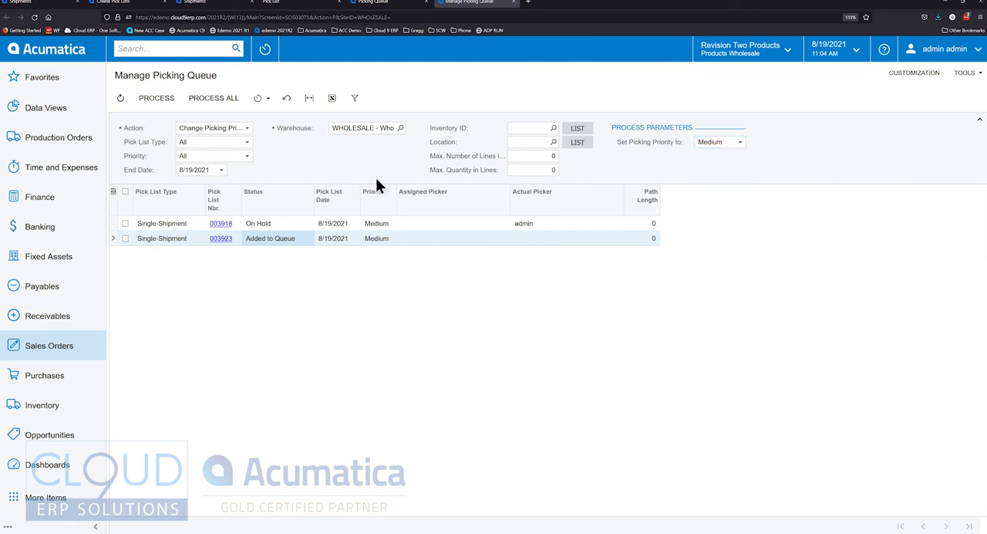
pyautogui.click(214, 128)
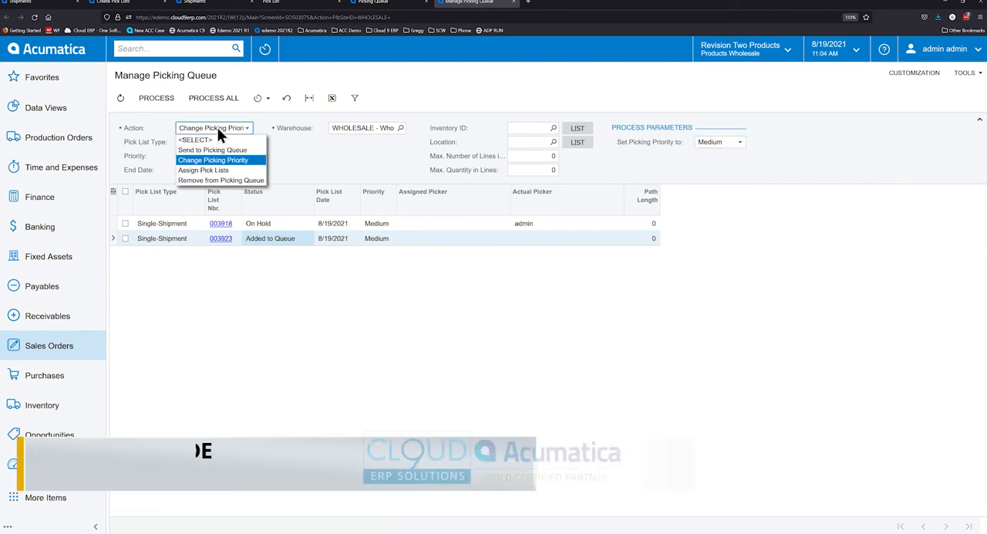
pyautogui.moveTo(203, 170)
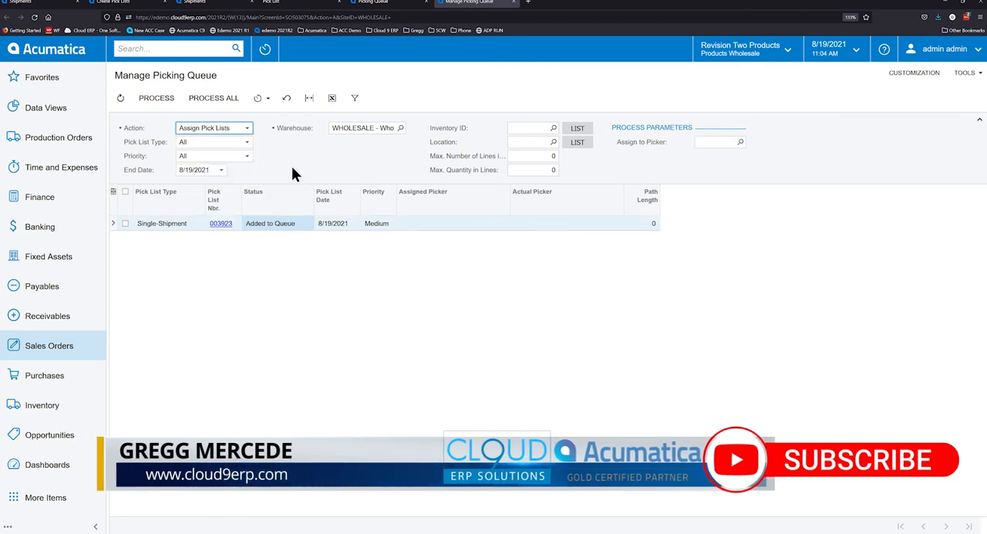
pyautogui.moveTo(662, 150)
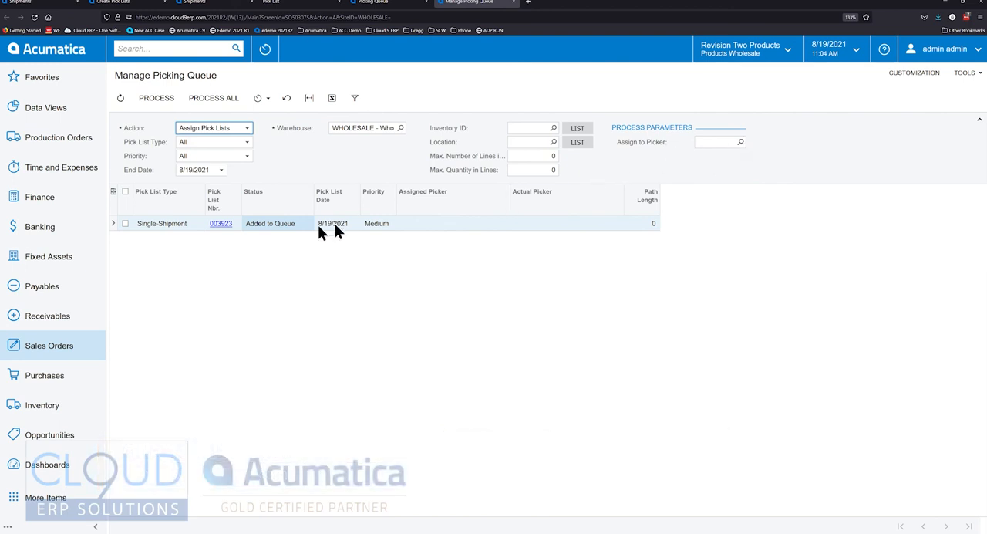
pyautogui.moveTo(706, 204)
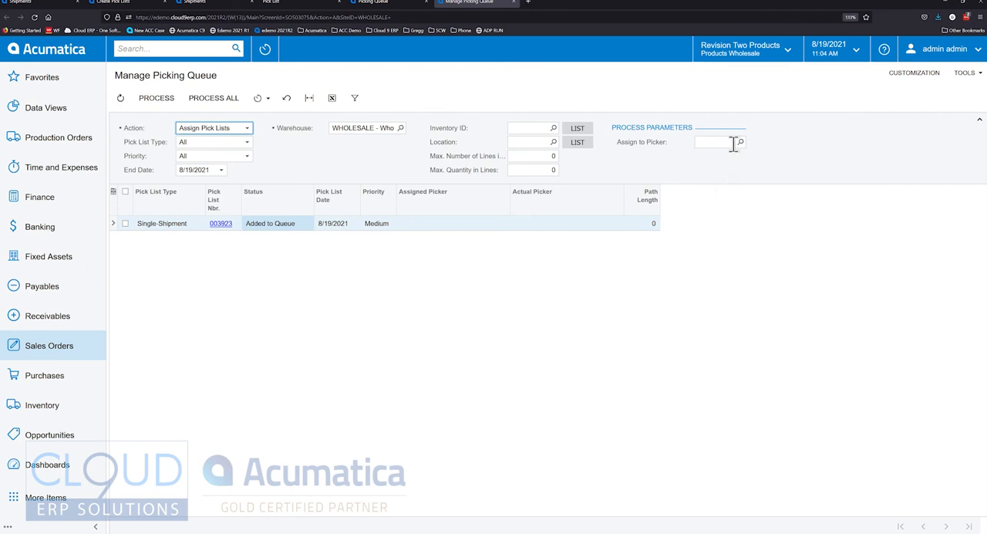
pyautogui.moveTo(357, 187)
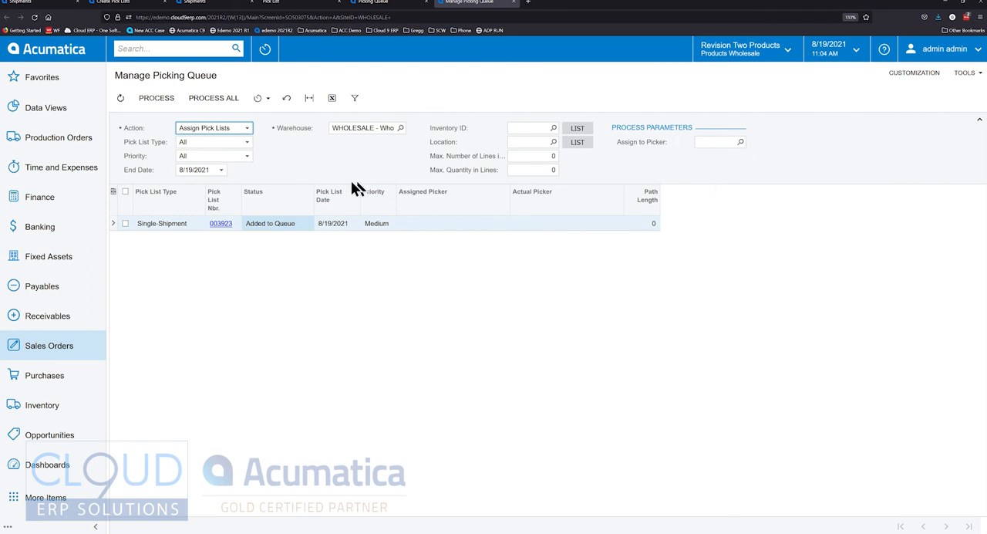
pyautogui.moveTo(343, 180)
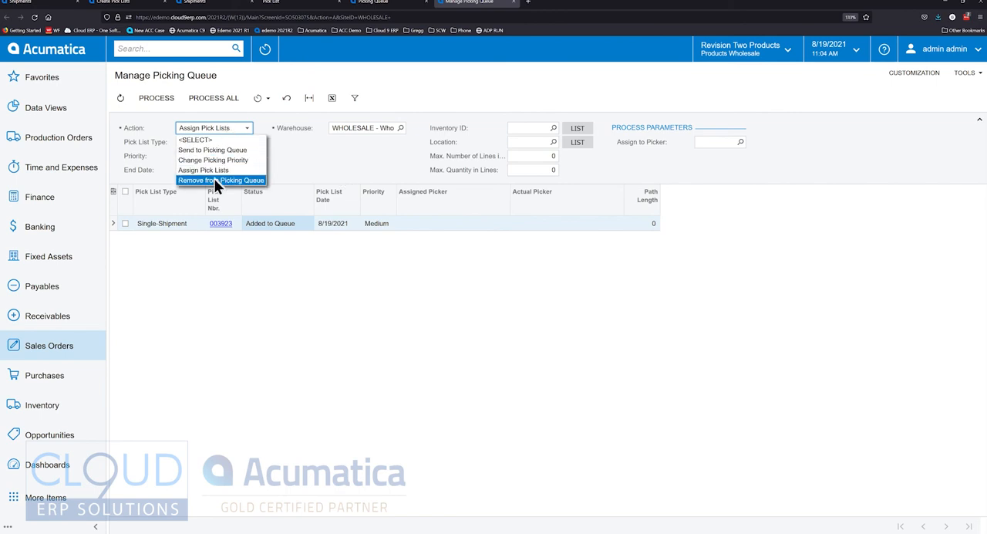
pyautogui.moveTo(217, 189)
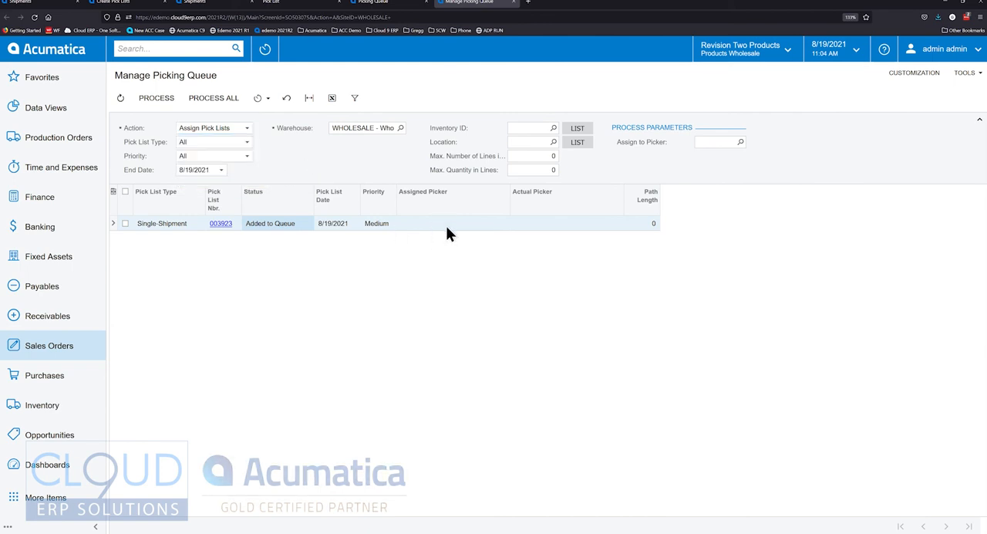
pyautogui.moveTo(356, 161)
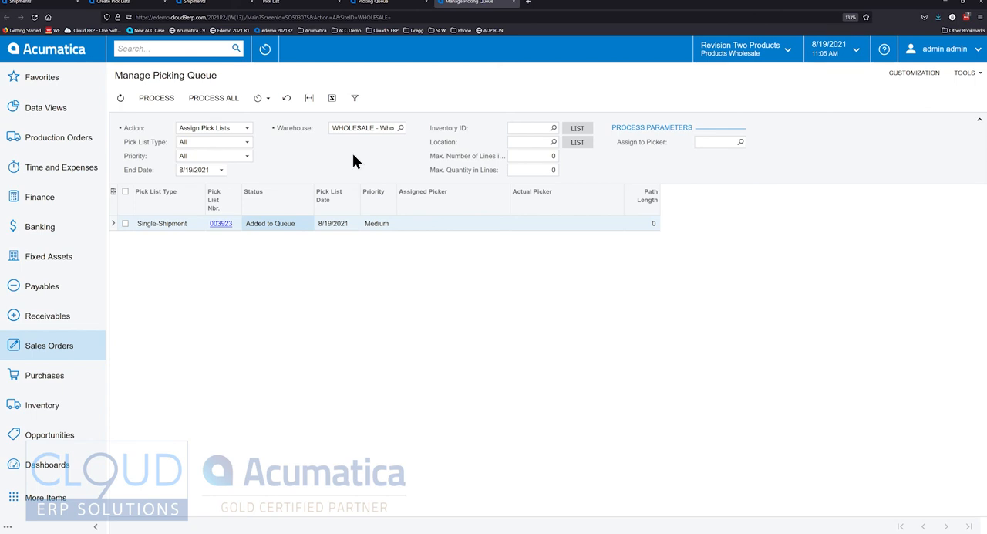
pyautogui.moveTo(342, 164)
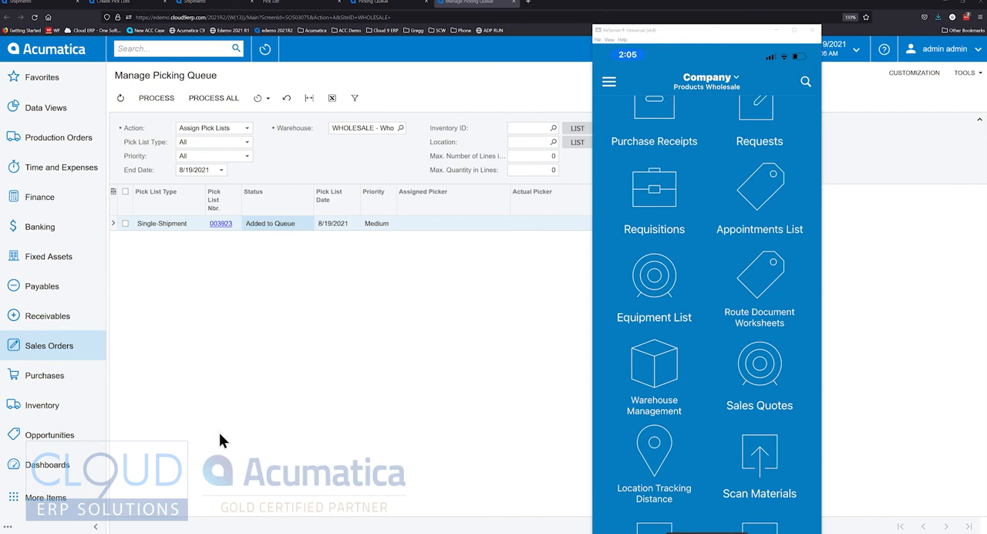
# Step: Tap the Warehouse Management tile on the mobile app home screen
pyautogui.click(654, 366)
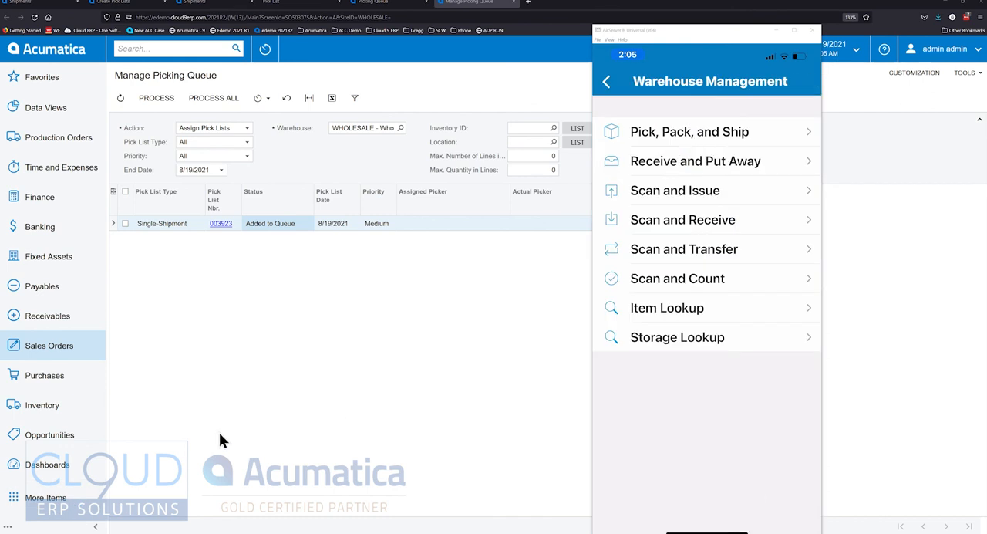
pyautogui.moveTo(368, 410)
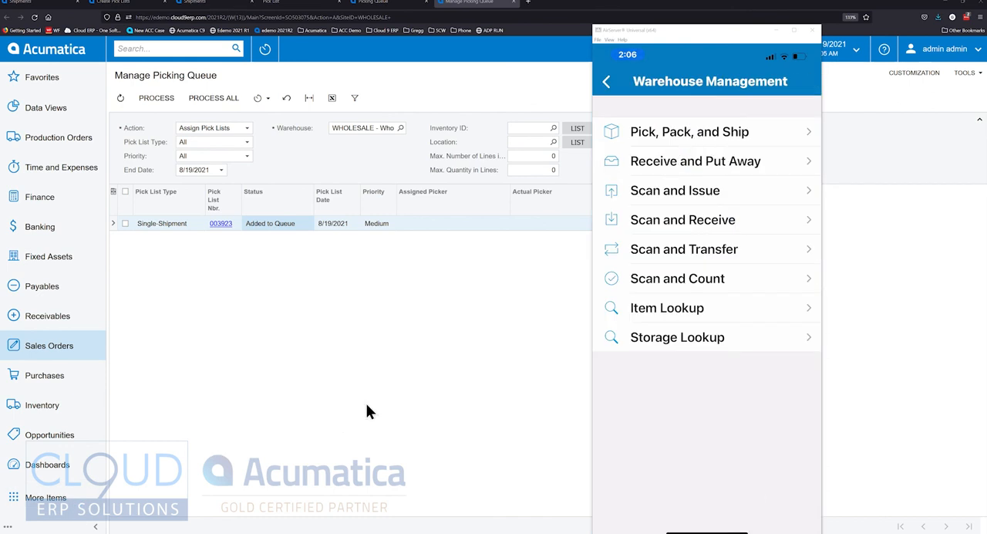
pyautogui.click(688, 131)
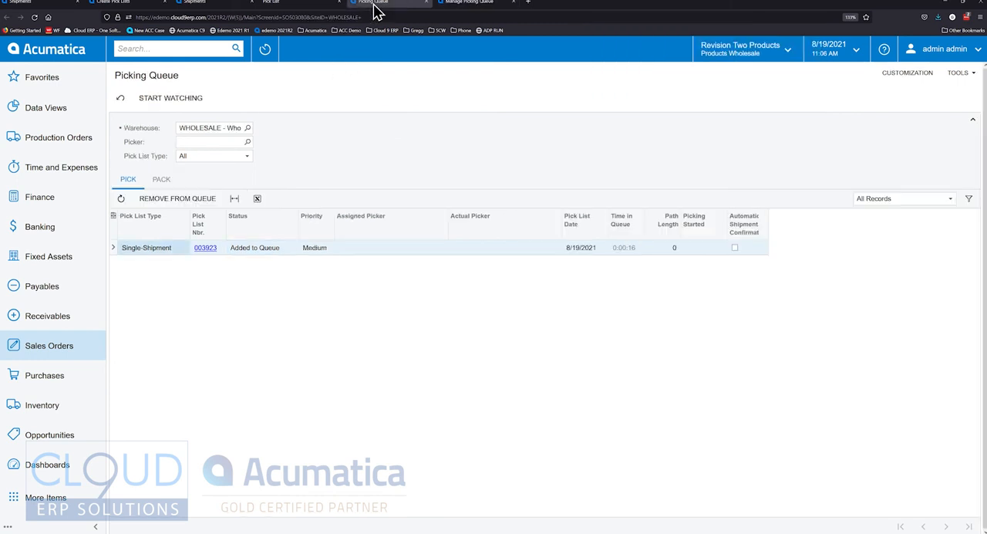
pyautogui.moveTo(149, 165)
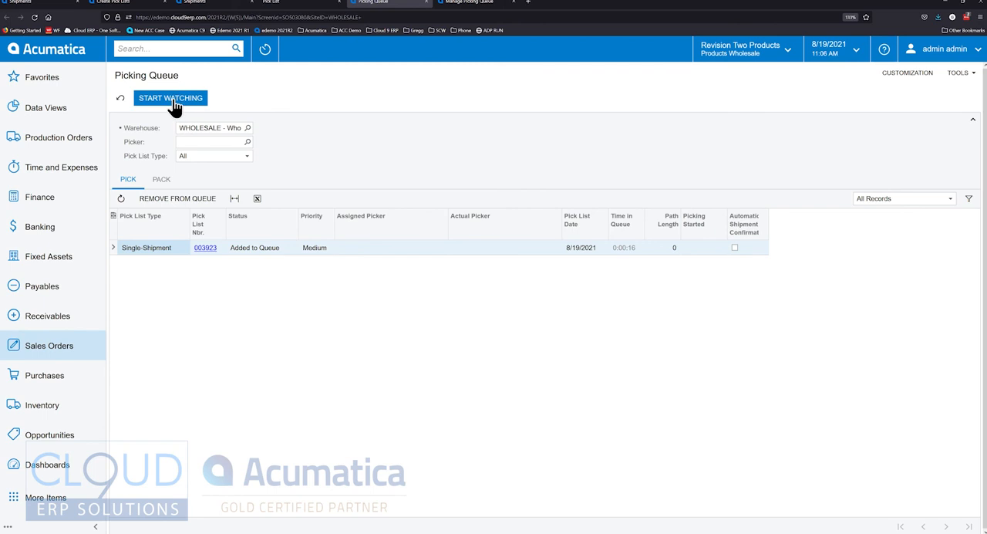
# Step: Start watching the WHOLESALE Picking Queue for live pick list activity
pyautogui.click(169, 98)
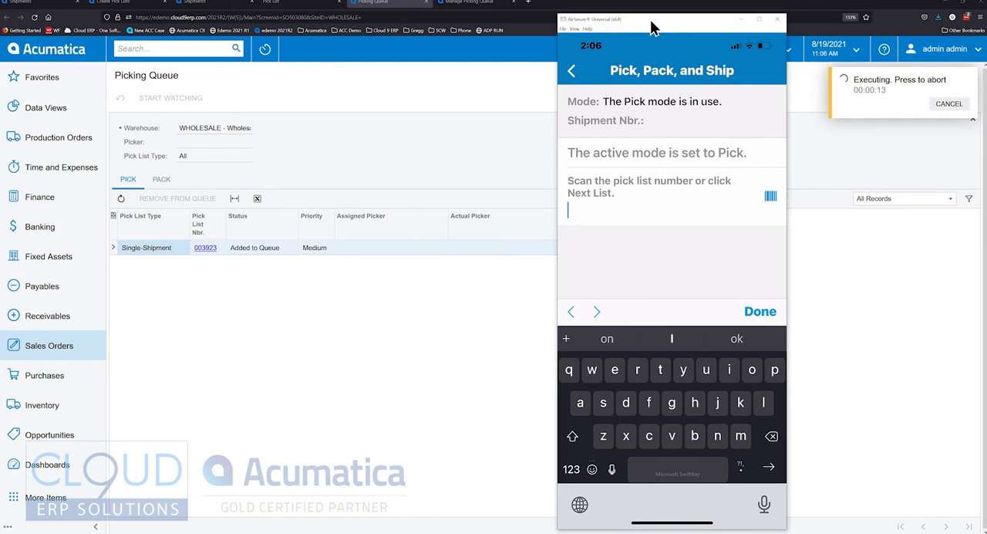
# Step: Switch to Paperless Pick mode, set location R1S1, and begin entering tote barcode 'tote'
pyautogui.click(759, 311)
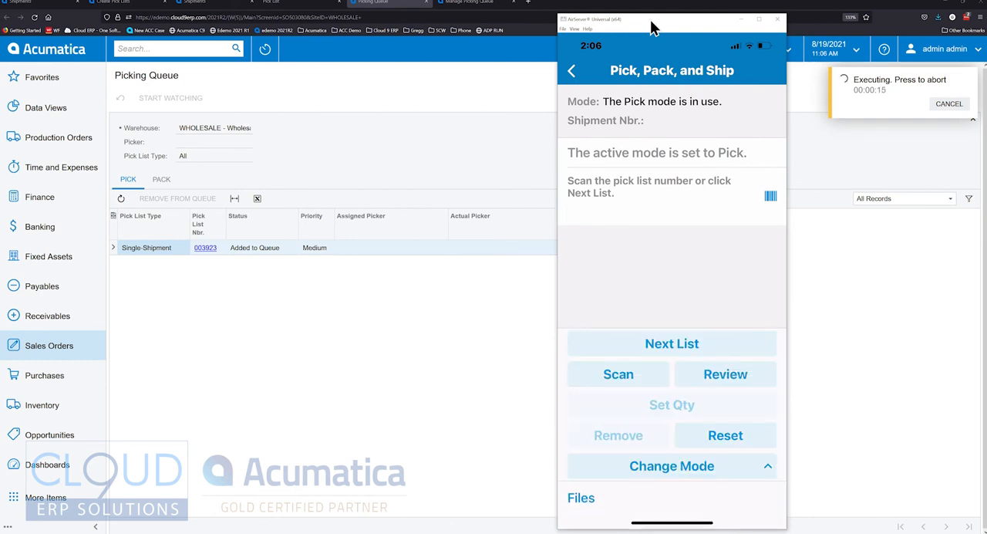
pyautogui.click(672, 343)
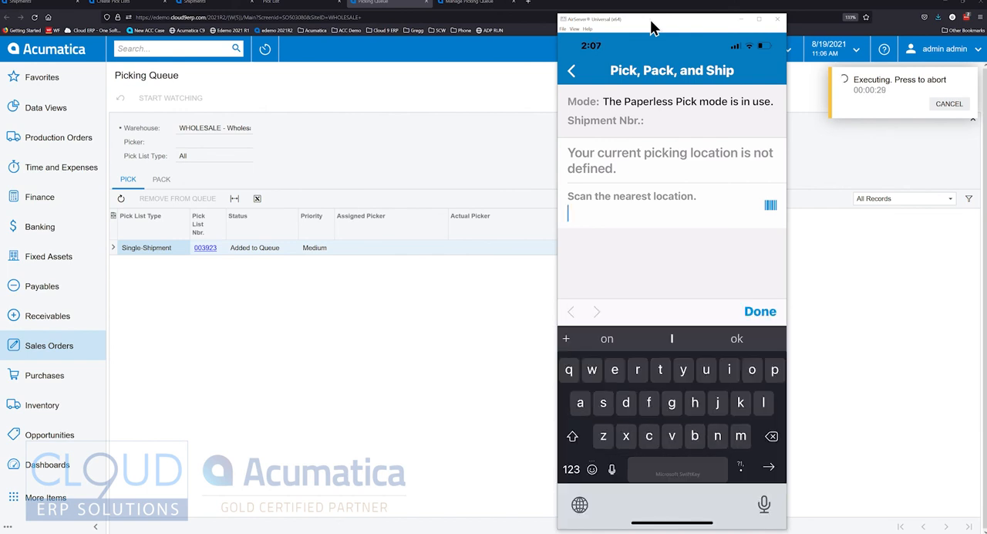
pyautogui.write('r')
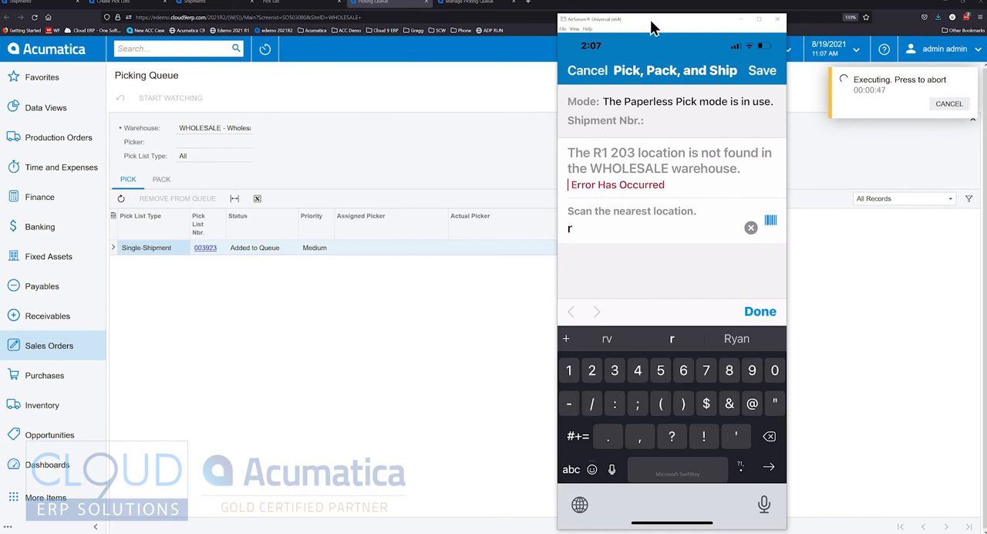
pyautogui.write('1s')
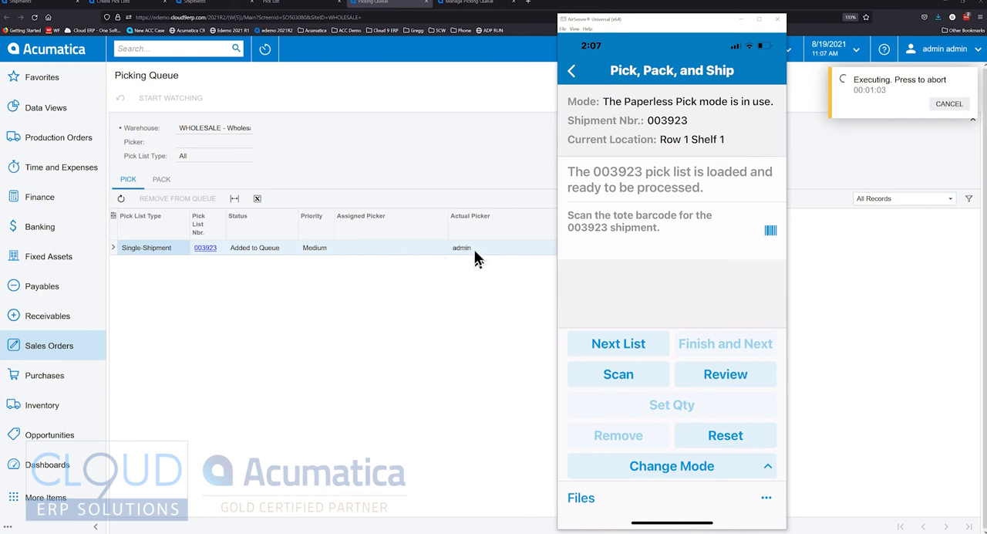
pyautogui.moveTo(523, 280)
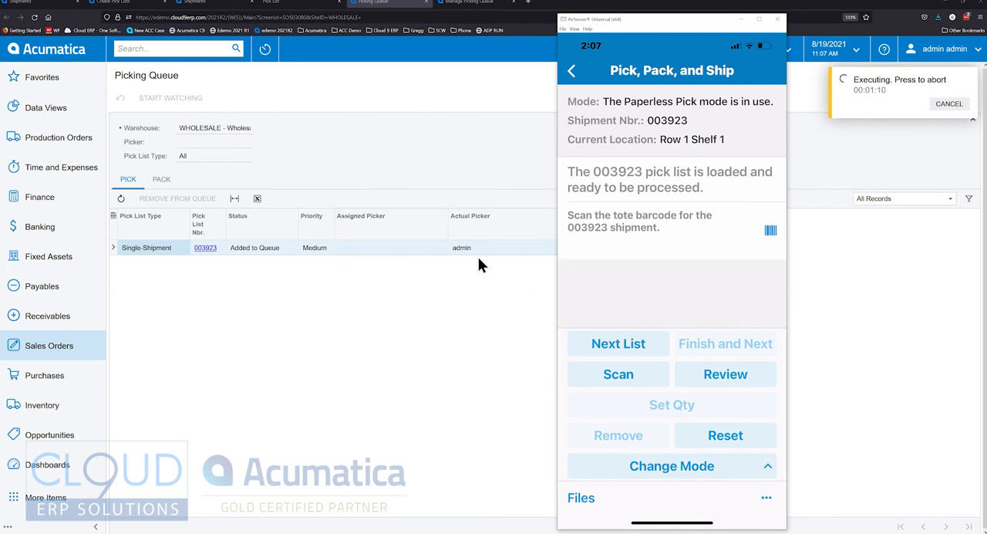
pyautogui.click(671, 243)
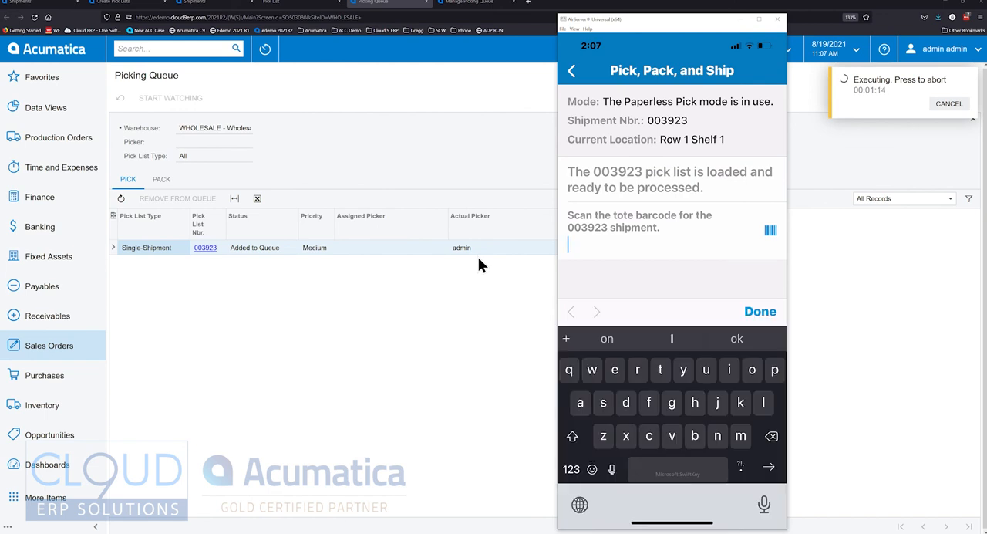
pyautogui.write('tote03')
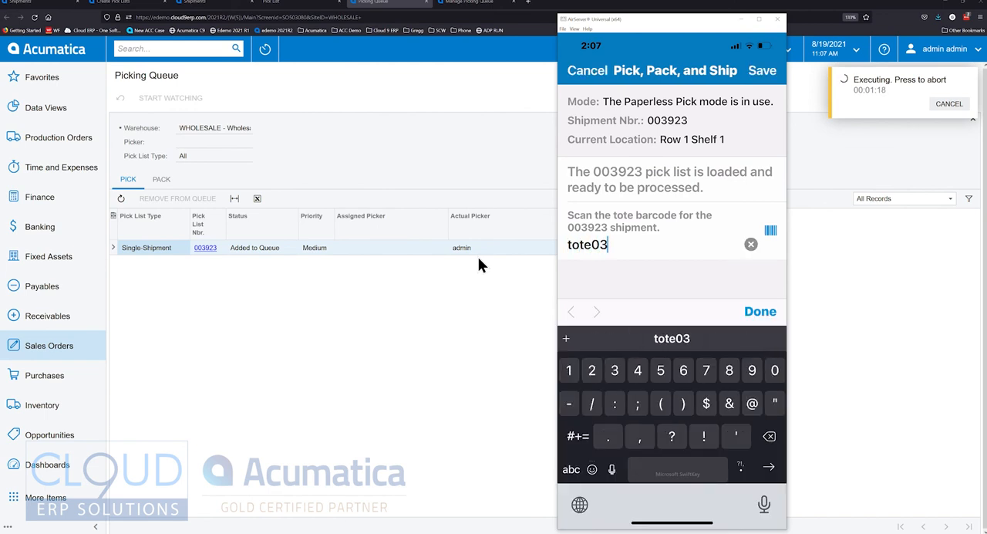
# Step: Confirm tote TOTE03 for shipment 003923 and ready the item barcode field for AACOMPUT01
pyautogui.click(759, 311)
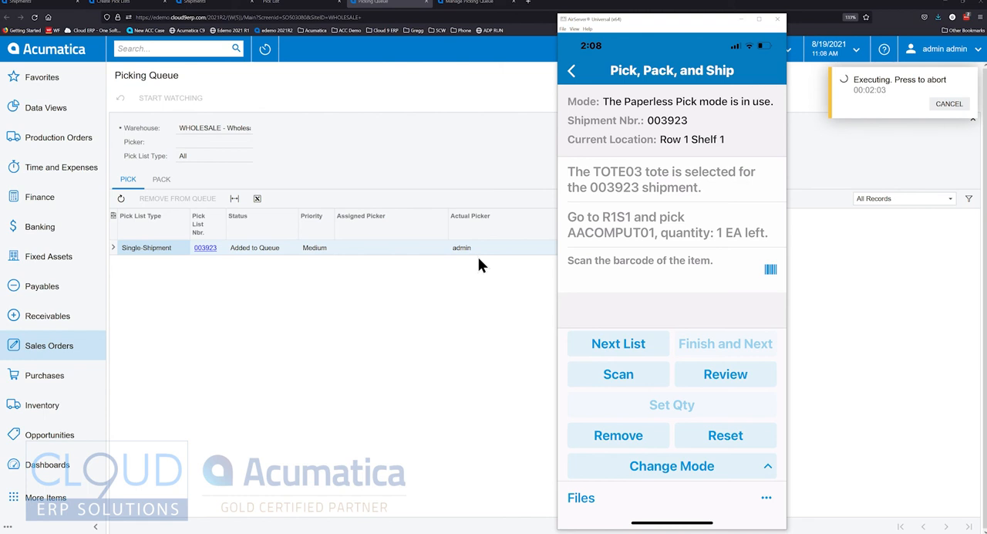
pyautogui.click(663, 278)
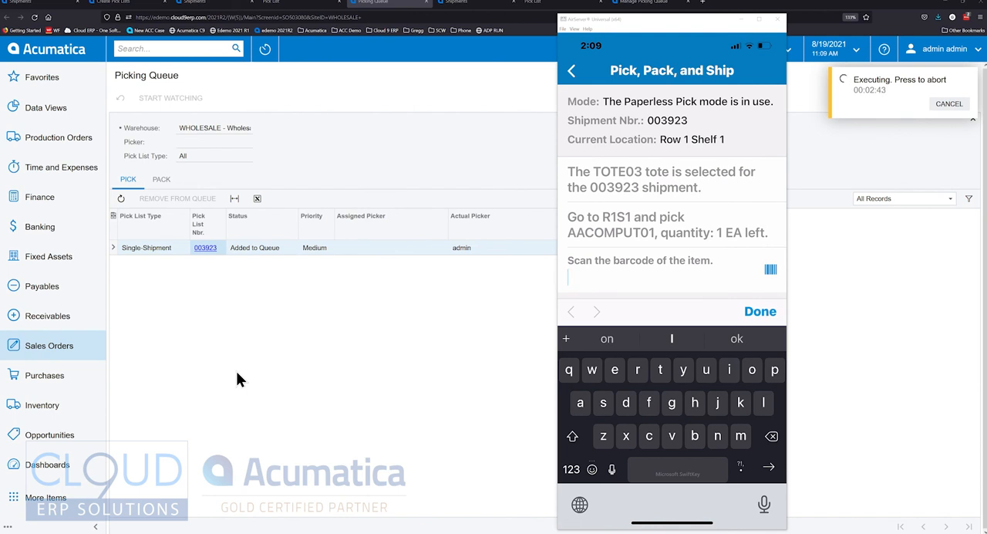
pyautogui.moveTo(459, 162)
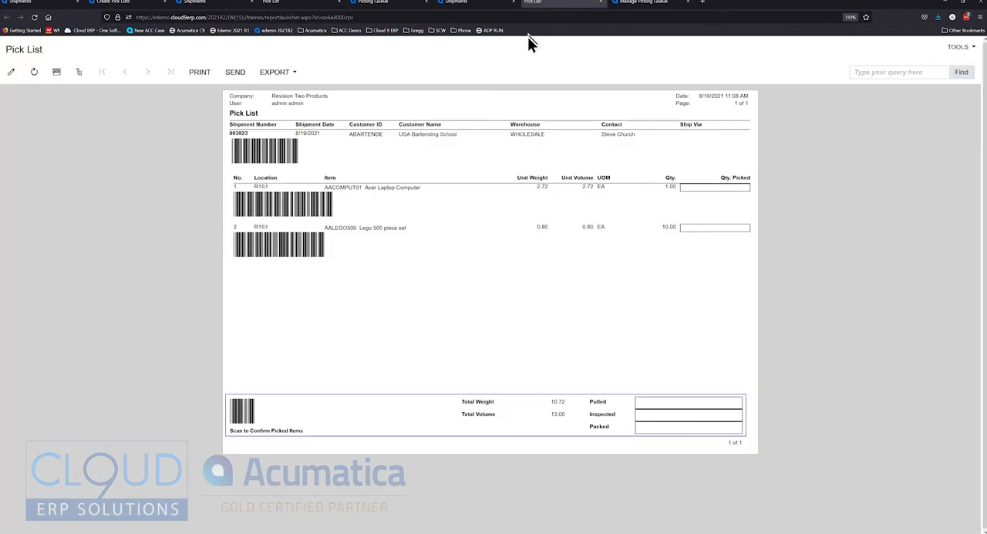
pyautogui.moveTo(501, 134)
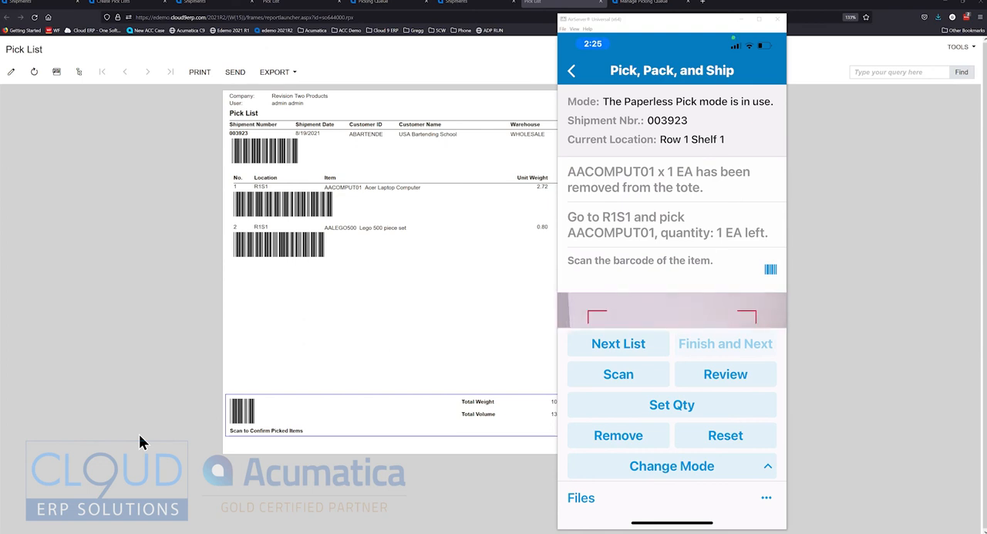
# Step: Scan the Lego set barcode from the on-screen pick list with the camera
pyautogui.click(618, 374)
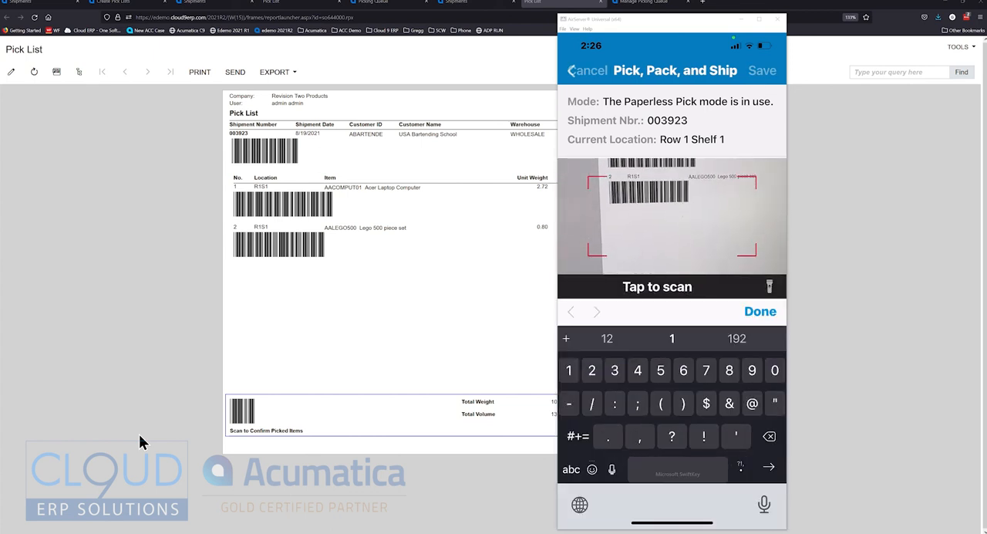
pyautogui.click(759, 311)
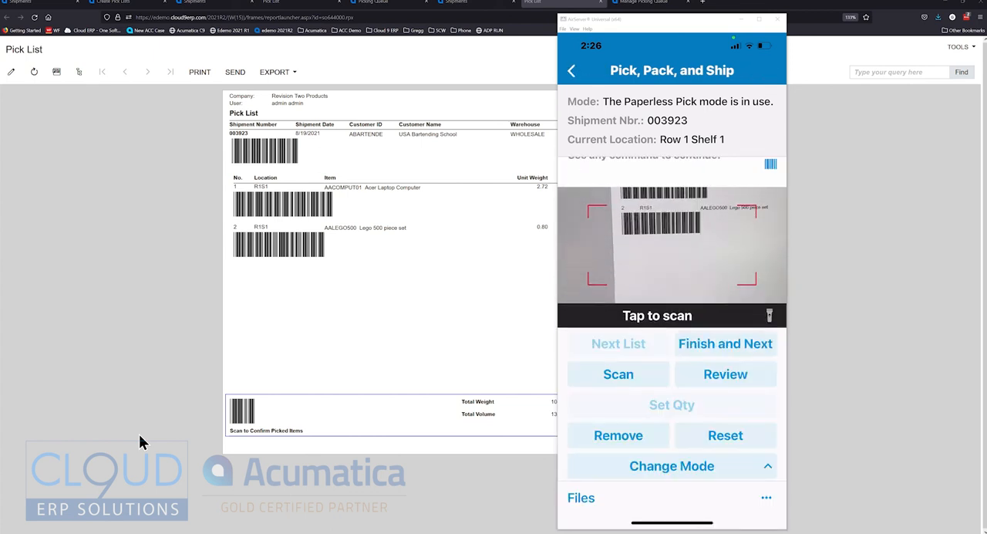